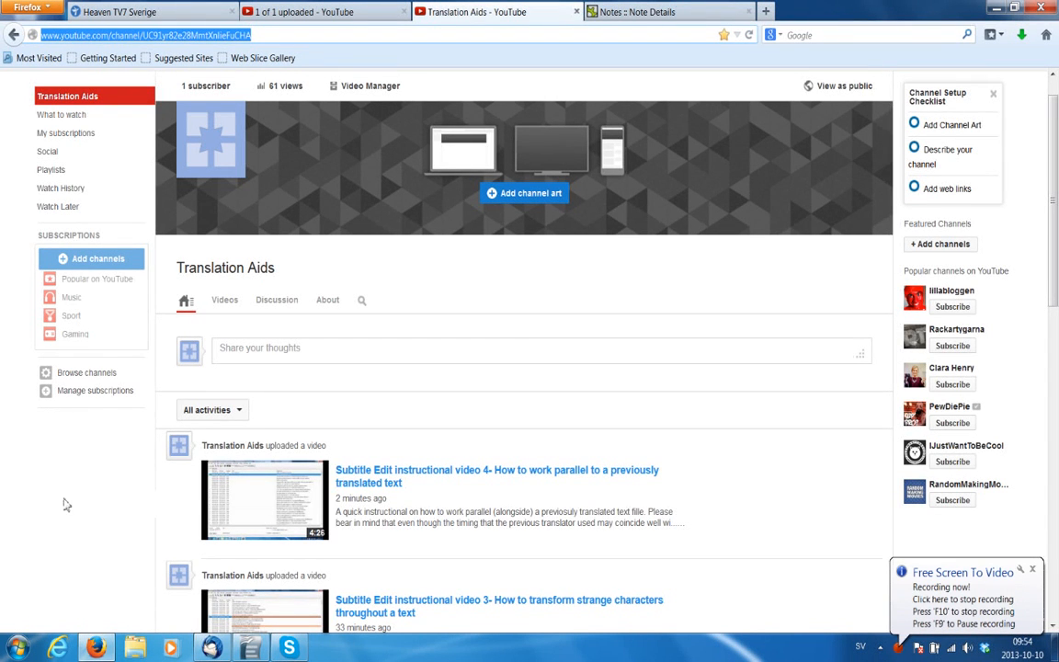
Launch Subtitle Edit from the Start menu's program list.
{"action": "scroll", "scroll_direction": "down", "scroll_amount": 3}
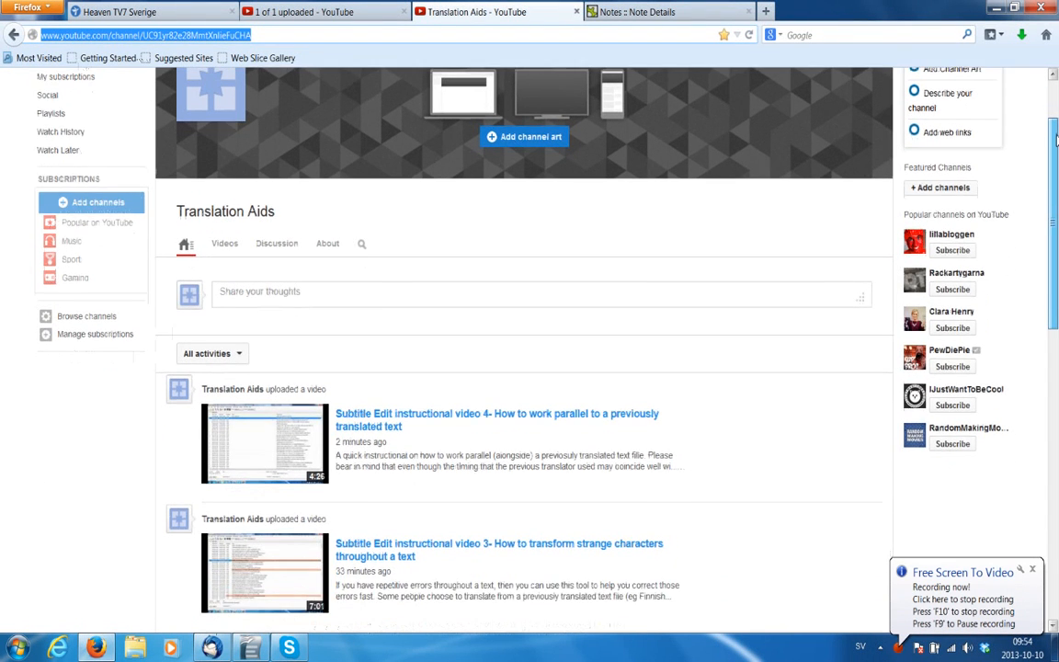
{"action": "scroll", "scroll_direction": "up", "scroll_amount": 3}
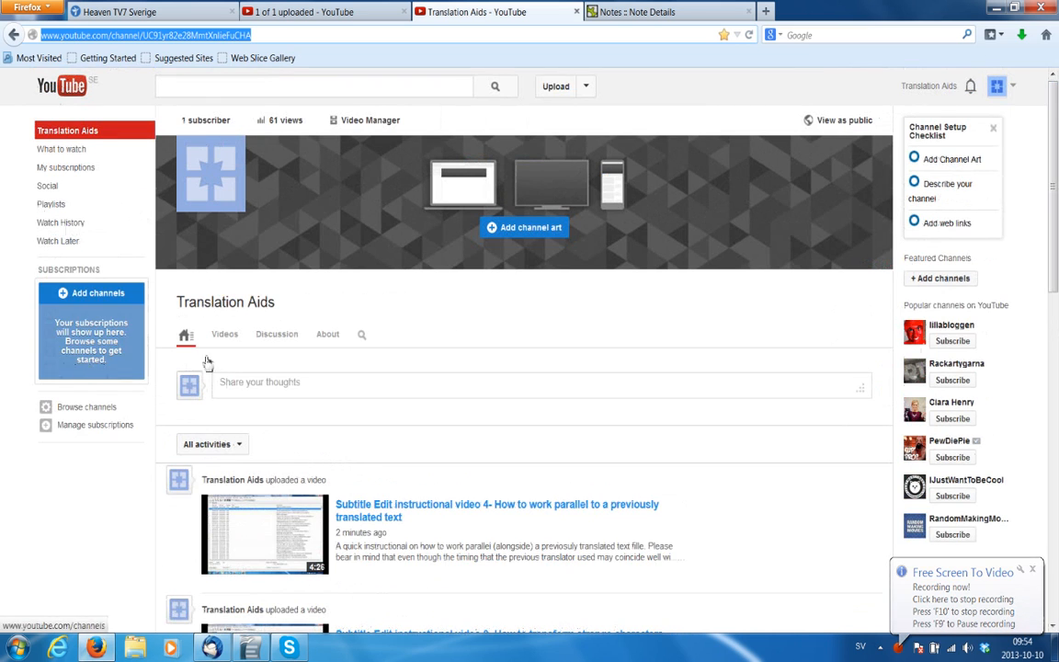
{"action": "left_click", "coordinate": [98, 293]}
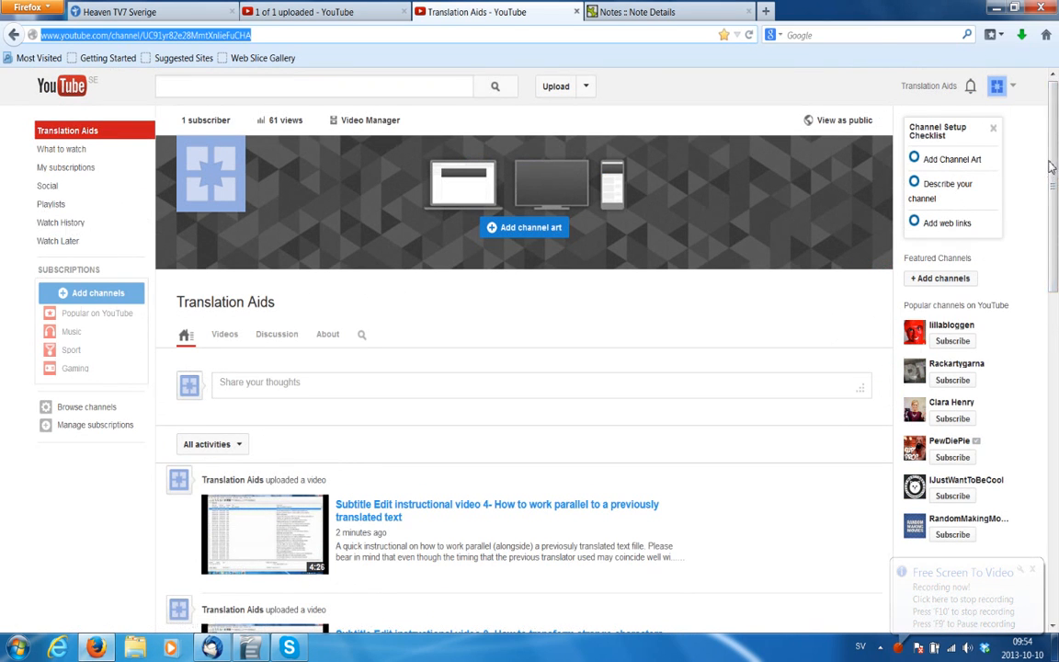
{"action": "scroll", "scroll_direction": "down", "scroll_amount": 3}
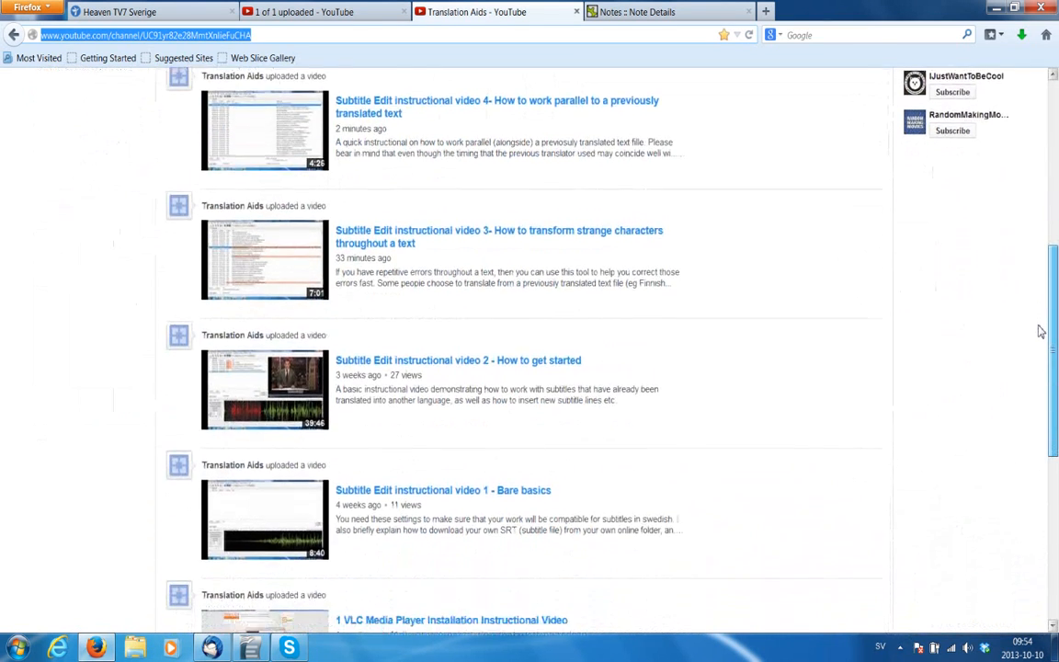
{"action": "scroll", "scroll_direction": "down", "scroll_amount": 3}
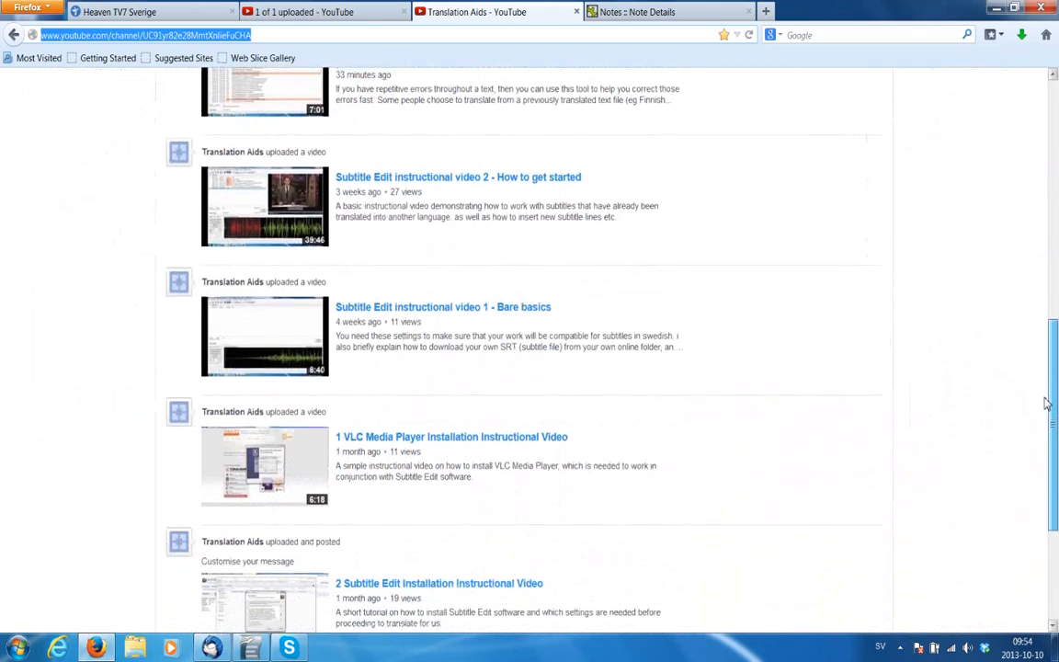
{"action": "scroll", "scroll_direction": "up", "scroll_amount": 3}
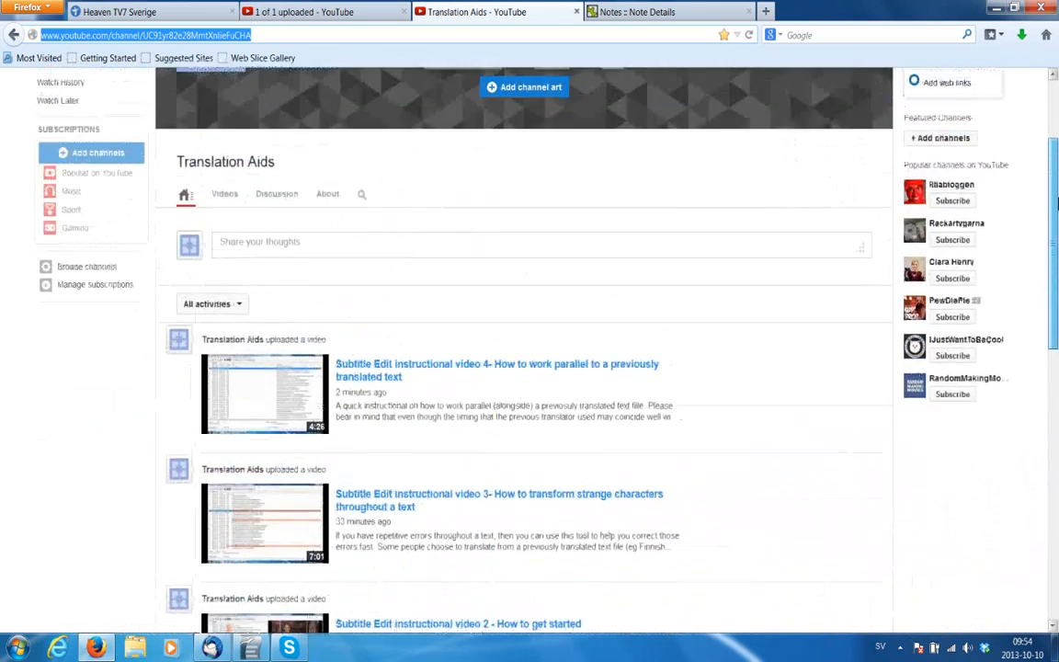
{"action": "scroll", "scroll_direction": "up", "scroll_amount": 3}
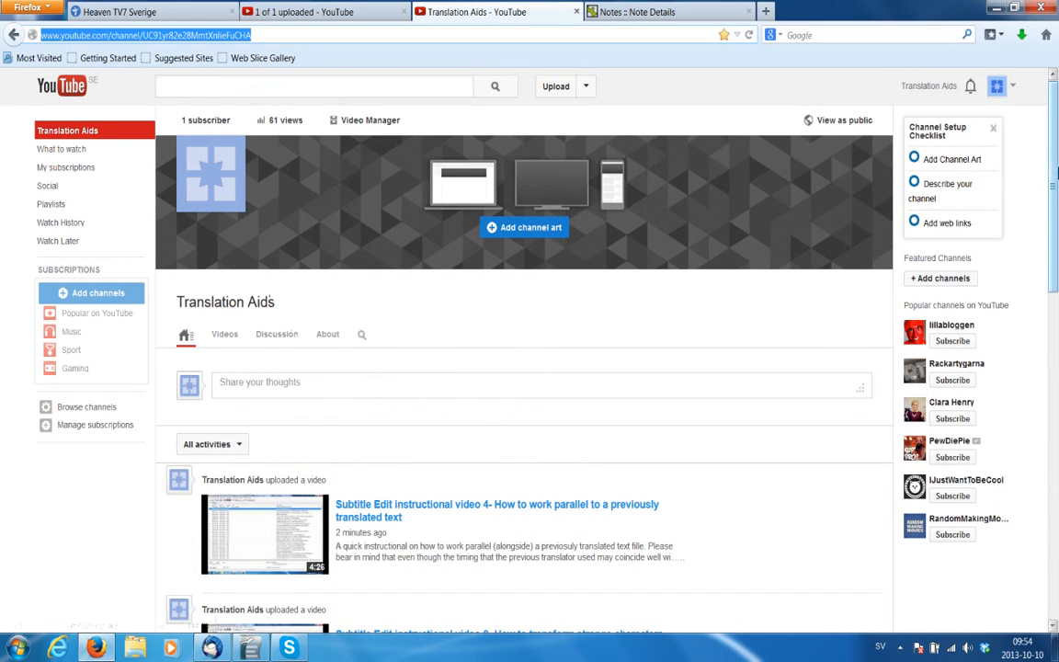
{"action": "mouse_move", "coordinate": [340, 351]}
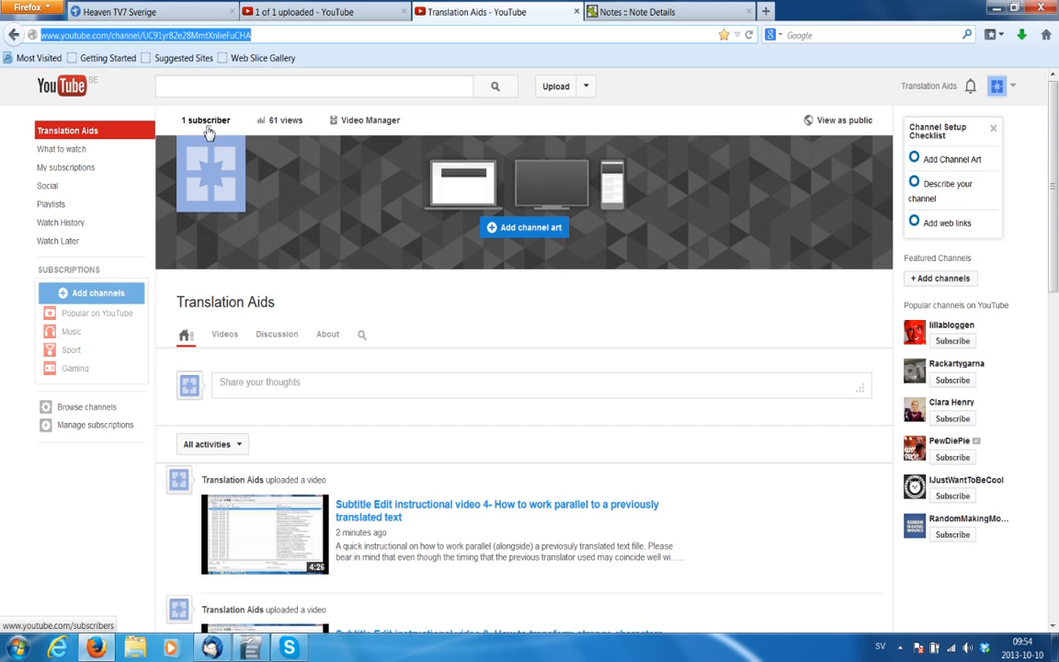
{"action": "scroll", "scroll_direction": "down", "scroll_amount": 3}
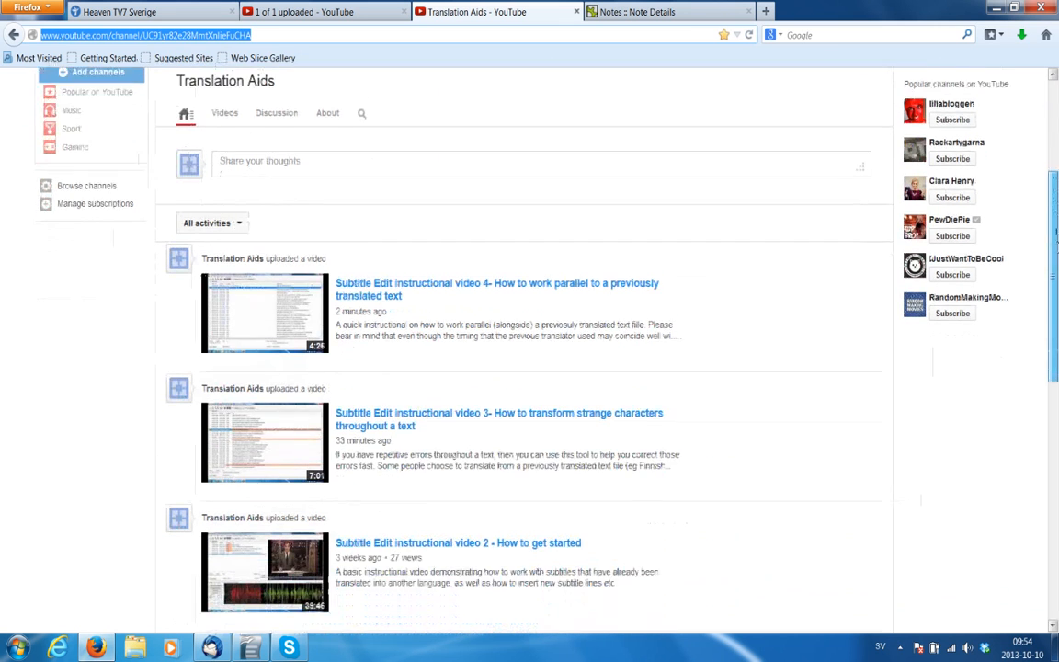
{"action": "scroll", "scroll_direction": "down", "scroll_amount": 3}
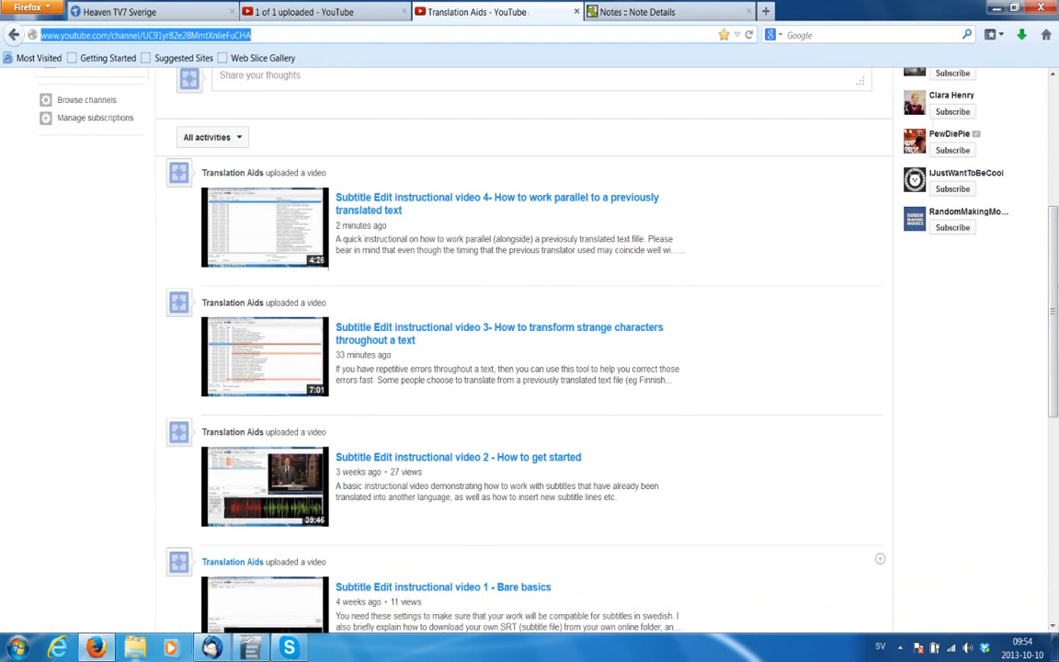
{"action": "left_click", "coordinate": [16, 648]}
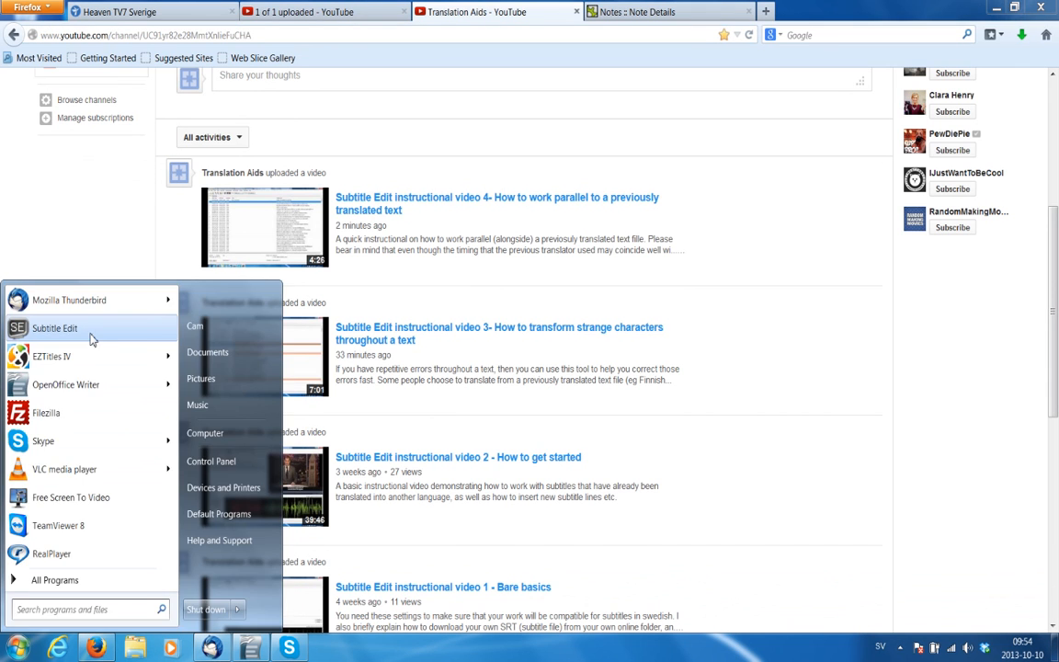
{"action": "left_click", "coordinate": [54, 329]}
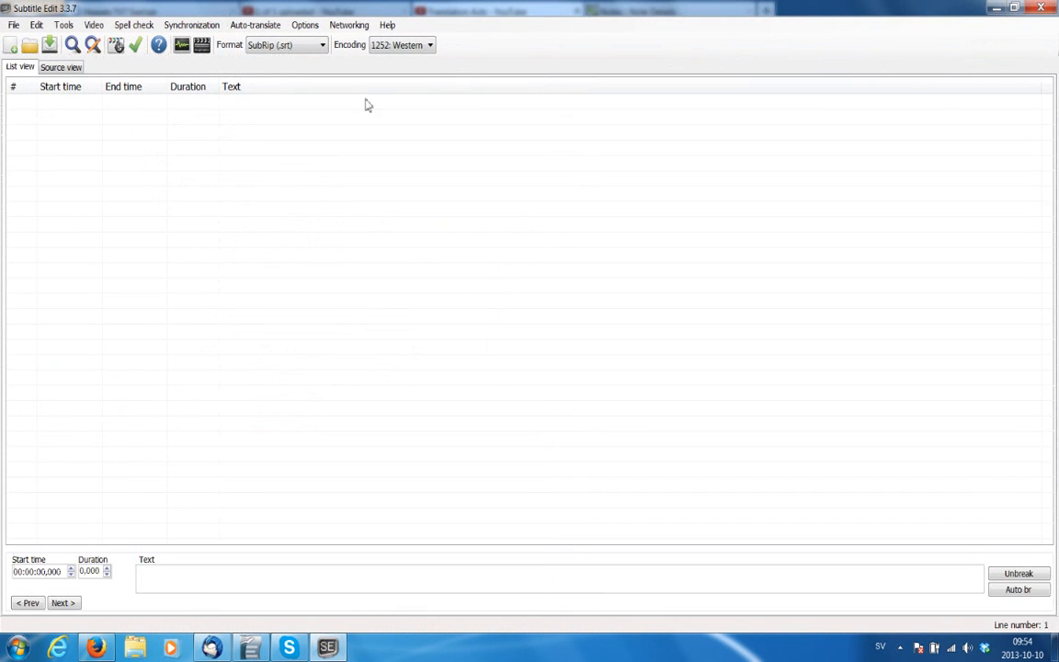
In File > Open, select vanha_testamentti_avautuu-019-n-se.srt from the Videos library.
{"action": "left_click", "coordinate": [14, 25]}
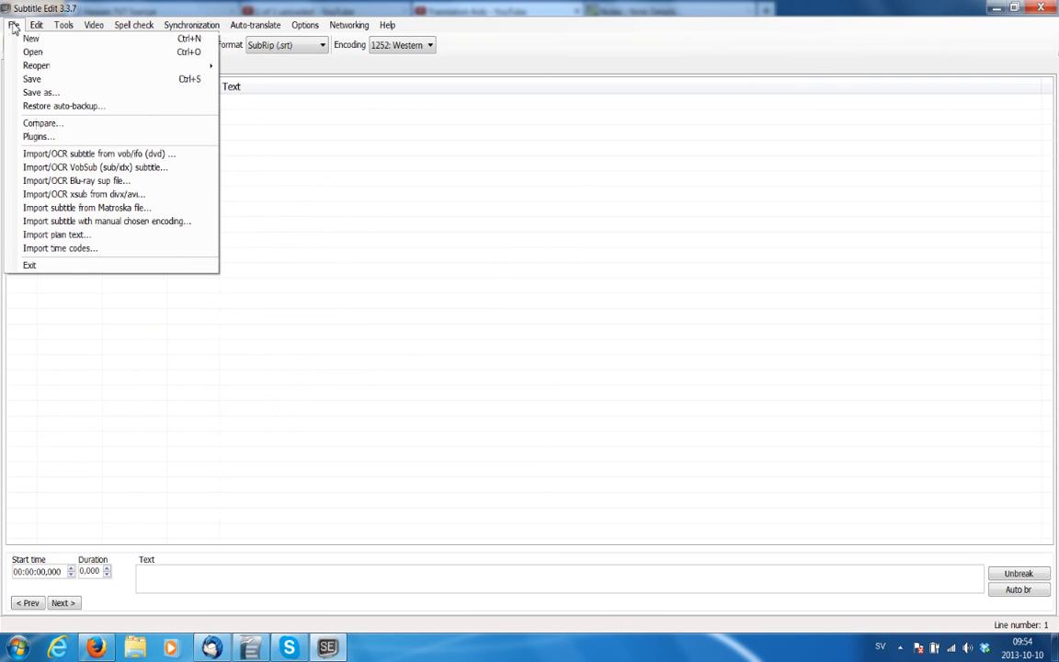
{"action": "left_click", "coordinate": [32, 52]}
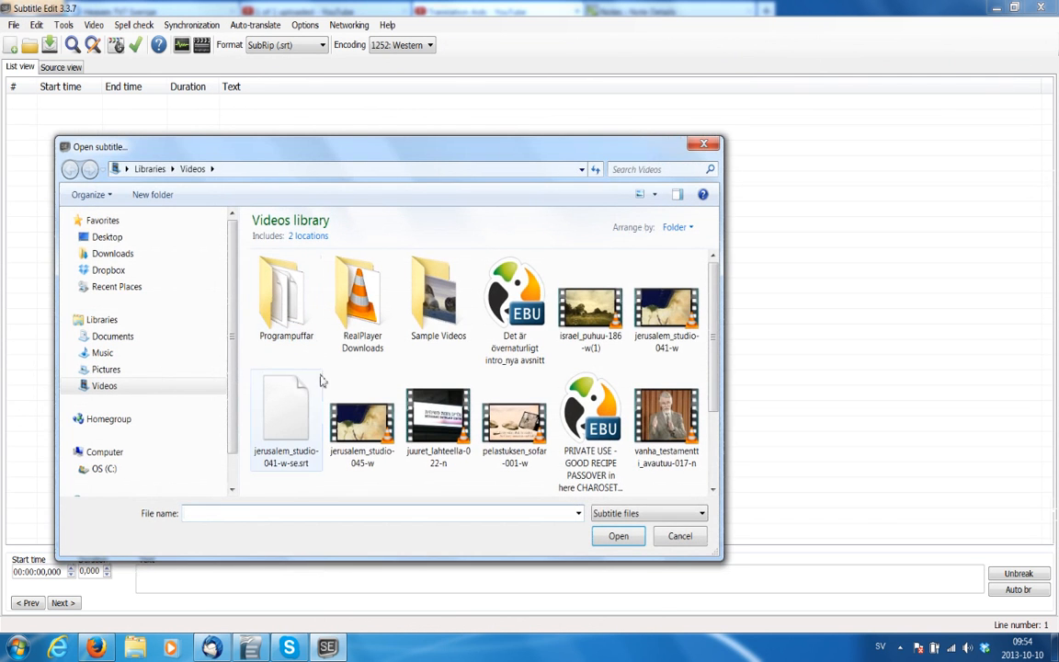
{"action": "scroll", "scroll_direction": "down", "scroll_amount": 3}
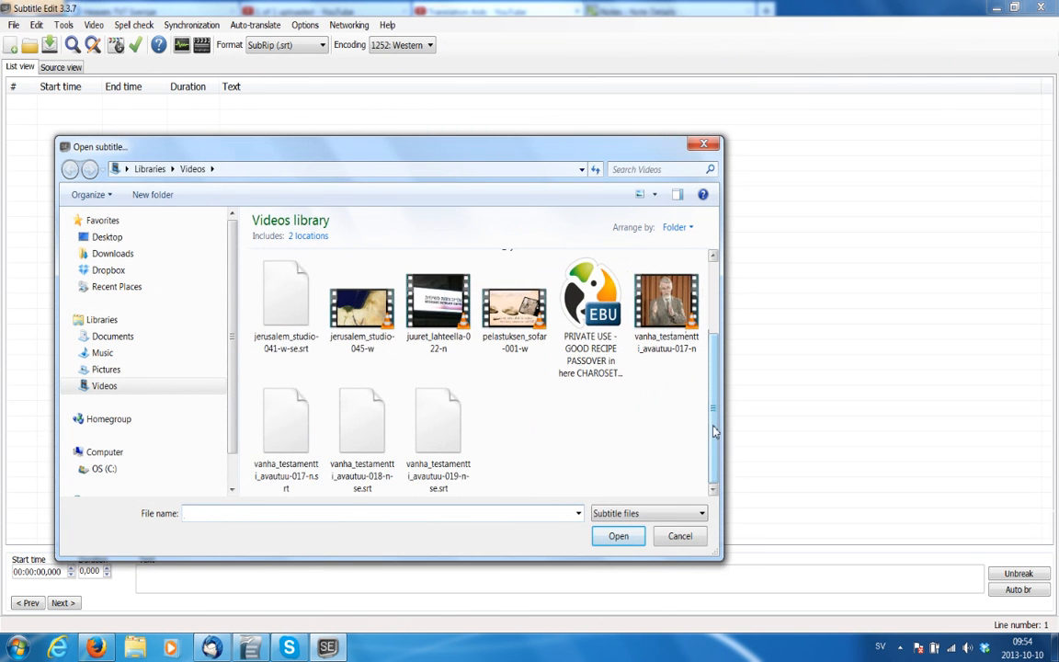
{"action": "left_click", "coordinate": [439, 433]}
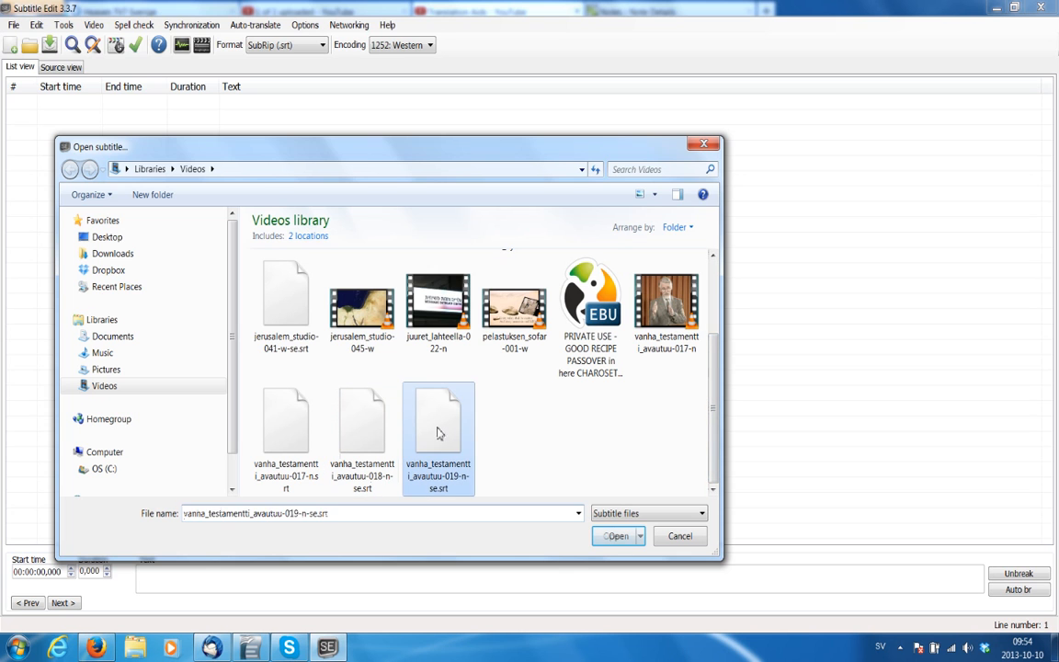
Open the selected 019-n-se.srt file, loading its 457 subtitle lines.
{"action": "left_click", "coordinate": [614, 536]}
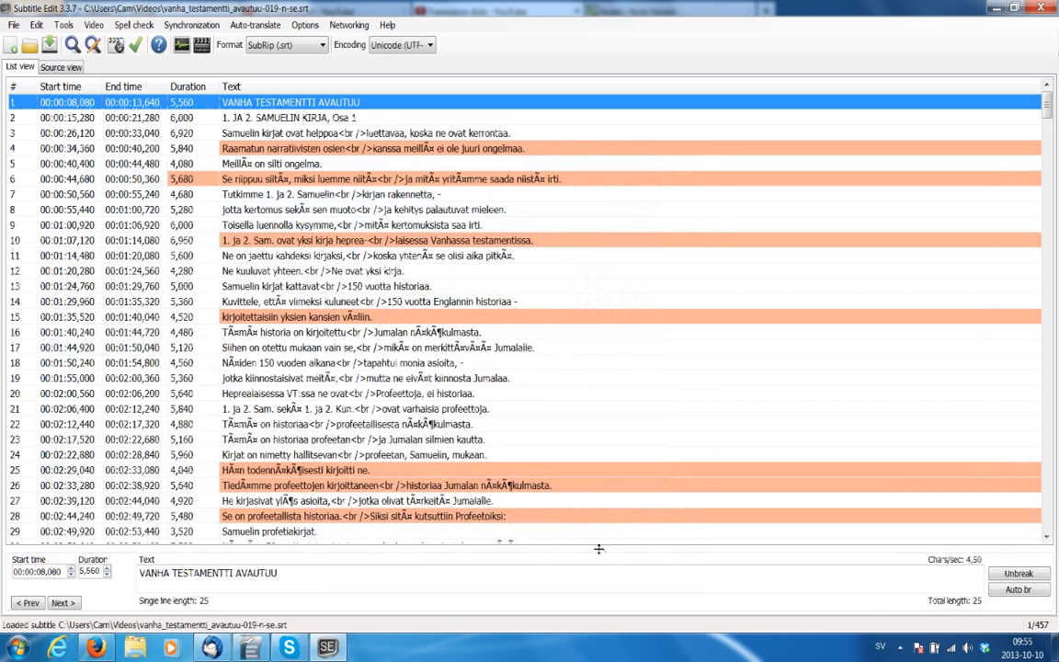
{"action": "mouse_move", "coordinate": [685, 60]}
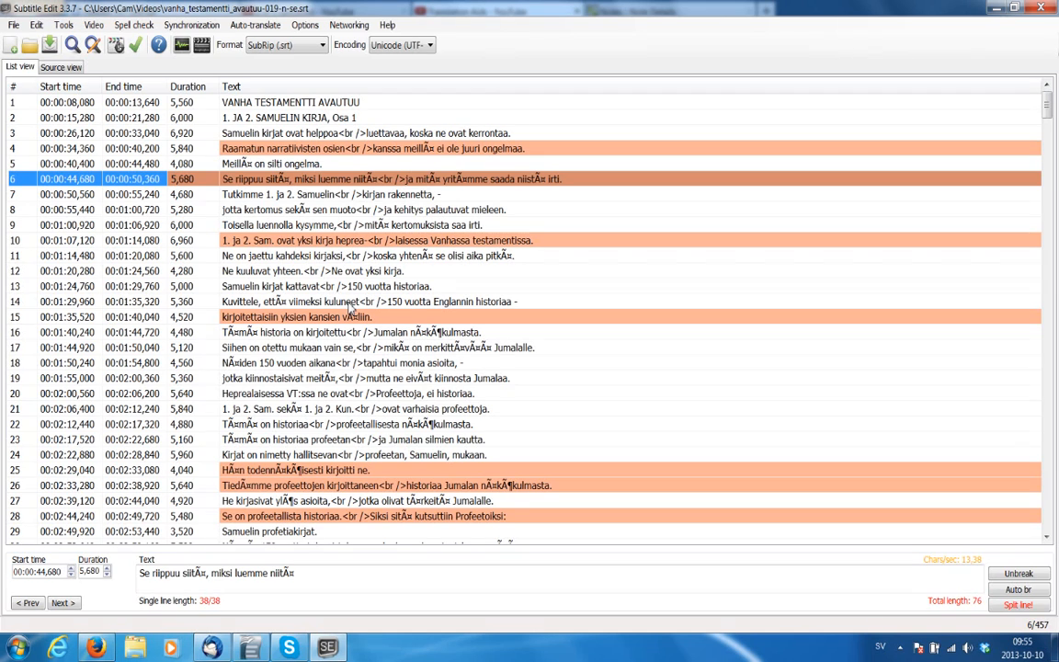
{"action": "mouse_move", "coordinate": [395, 104]}
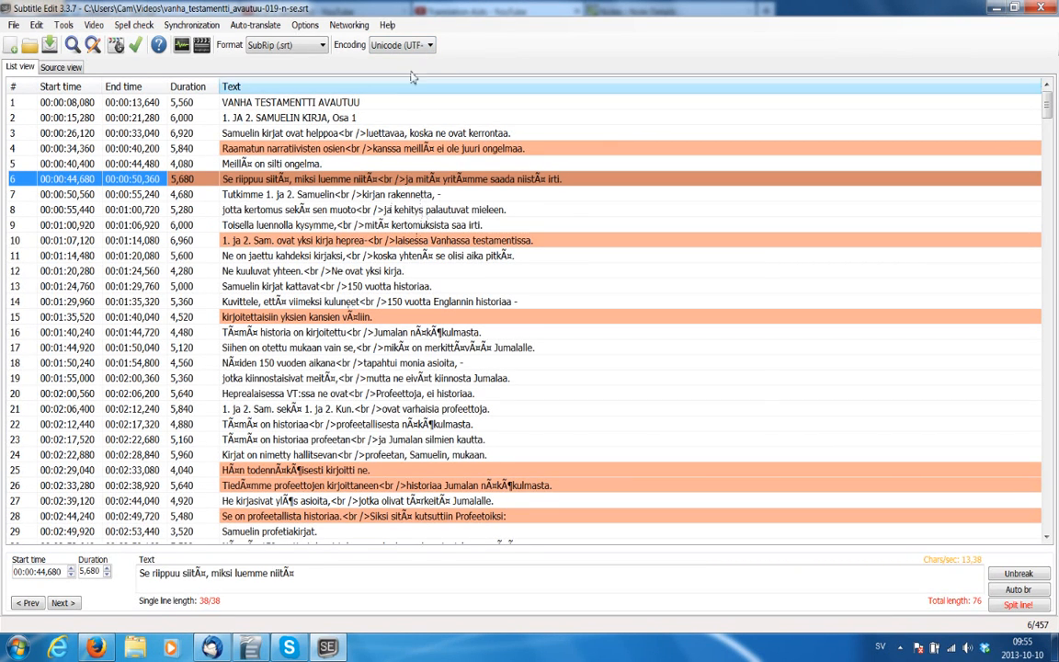
Start a blank new subtitle, then reopen vanha_testamentti_avautuu-019-n-se.srt from the Videos library.
{"action": "left_click", "coordinate": [13, 25]}
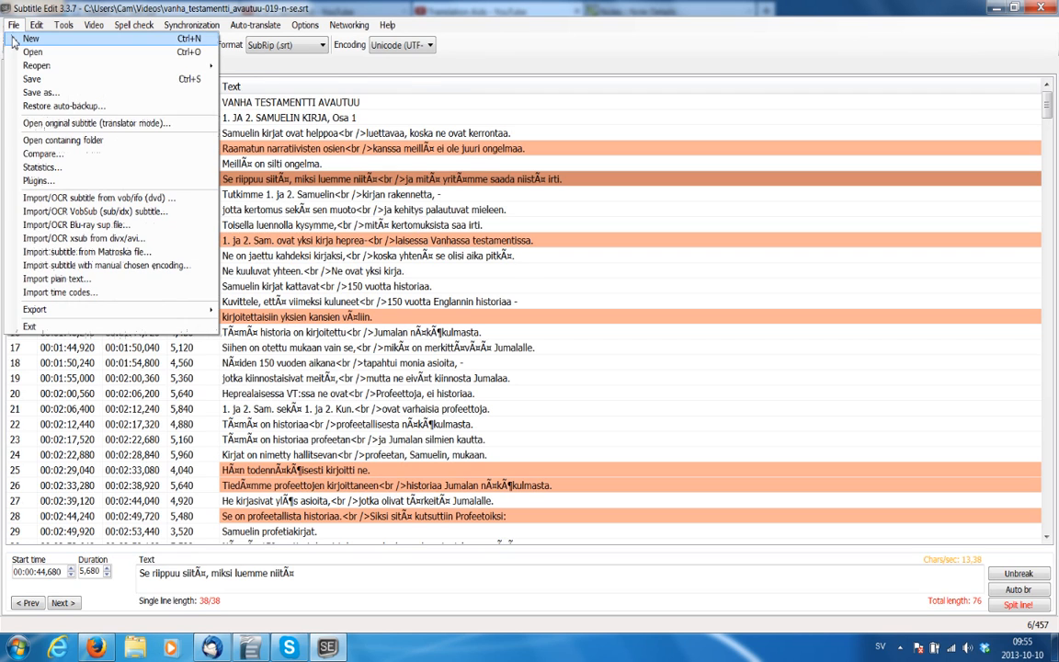
{"action": "left_click", "coordinate": [31, 38]}
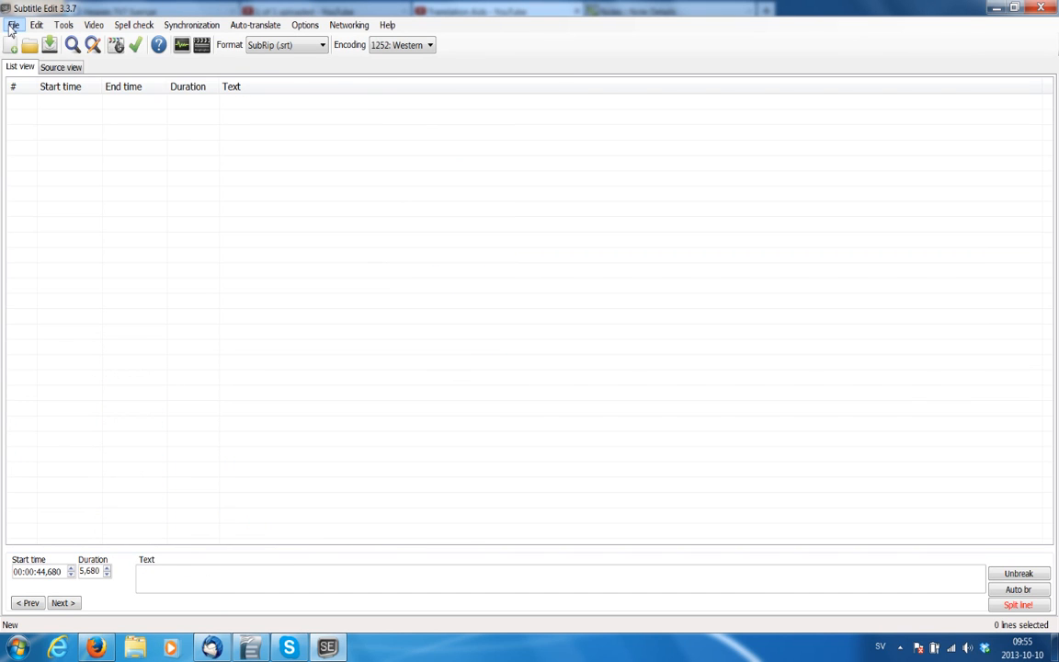
{"action": "mouse_move", "coordinate": [357, 55]}
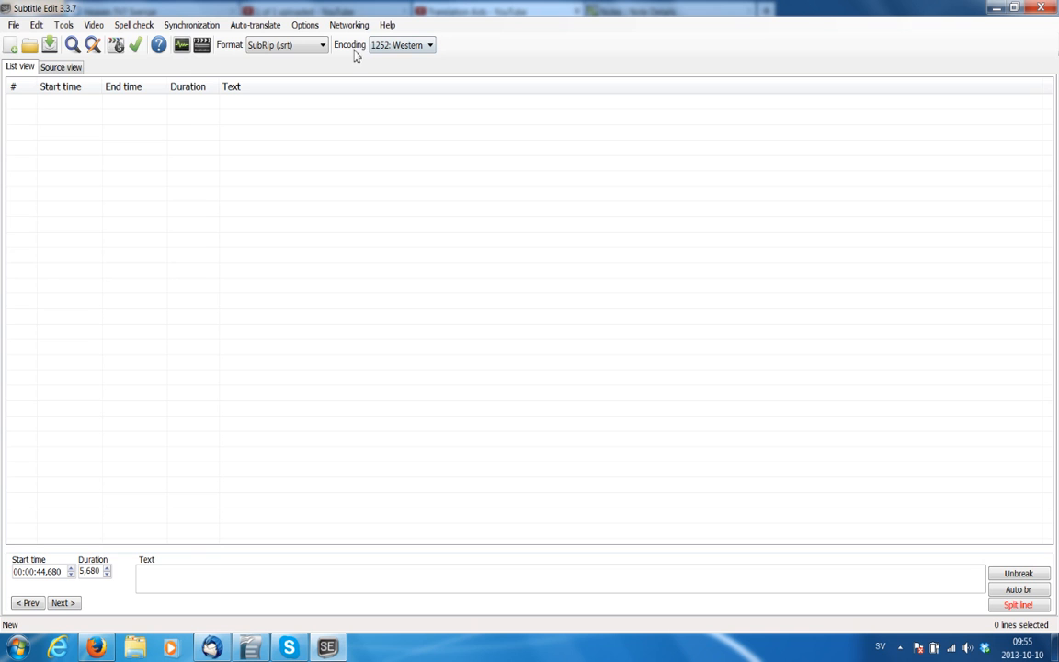
{"action": "mouse_move", "coordinate": [411, 77]}
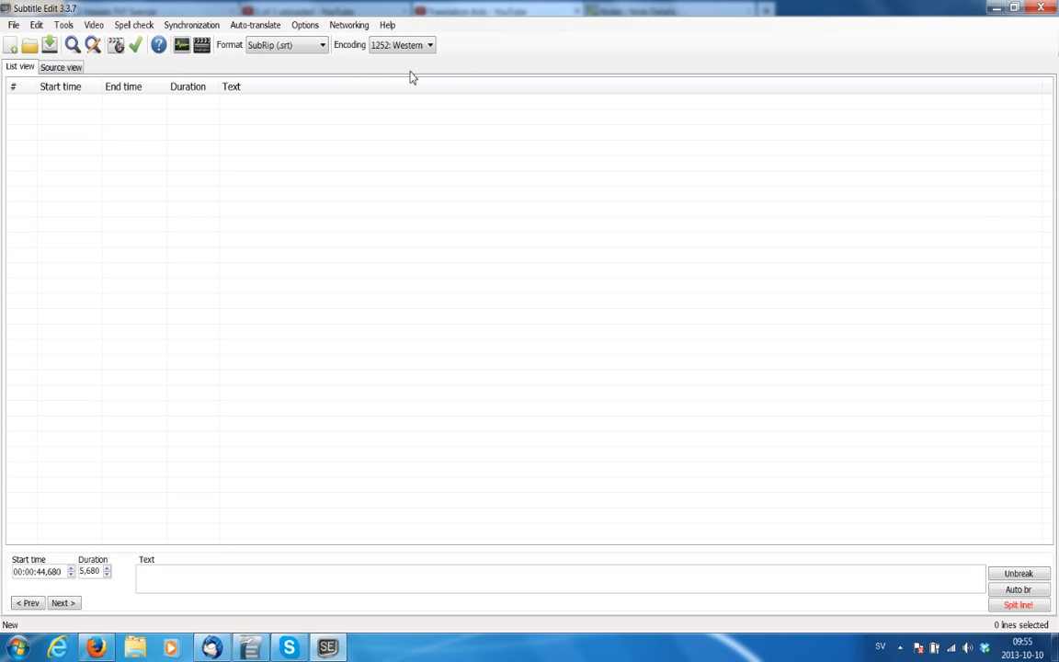
{"action": "left_click", "coordinate": [13, 25]}
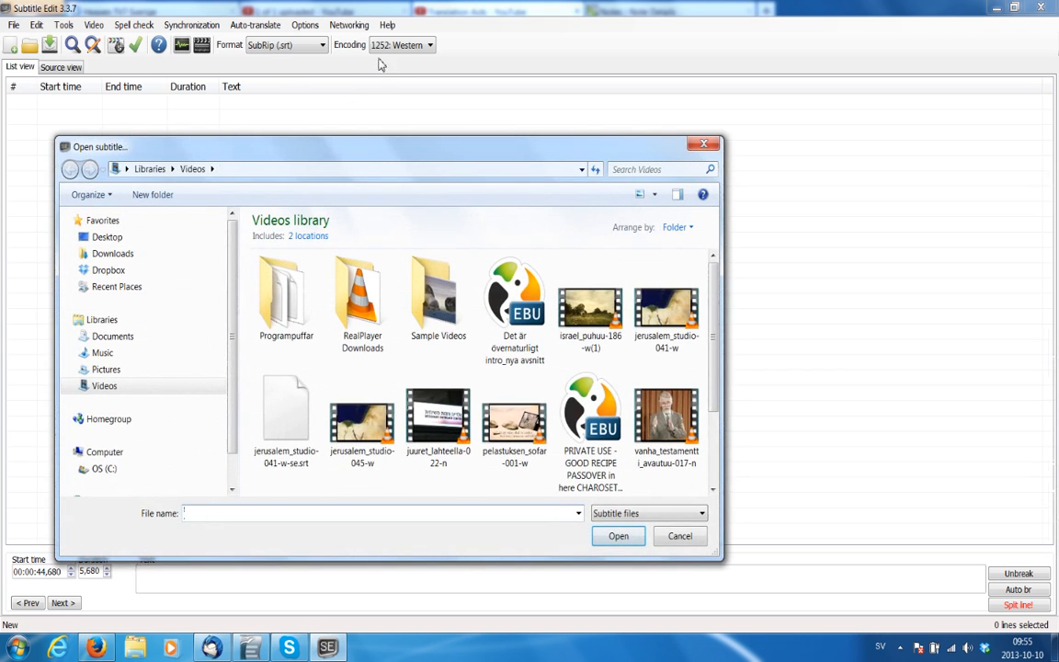
{"action": "scroll", "scroll_direction": "down", "scroll_amount": 3}
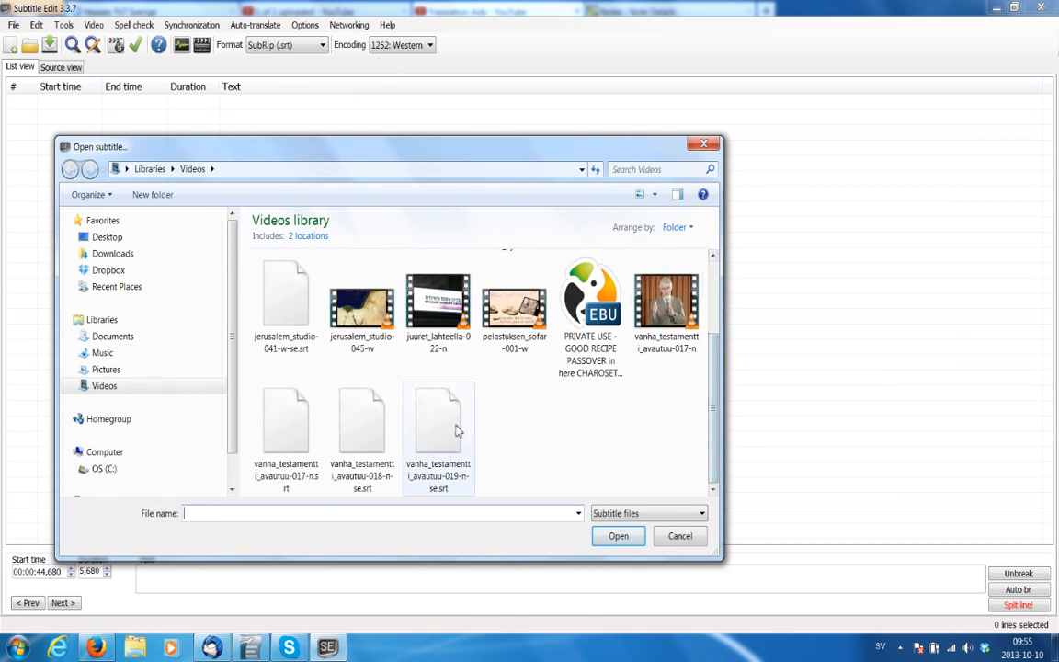
{"action": "left_click", "coordinate": [438, 423]}
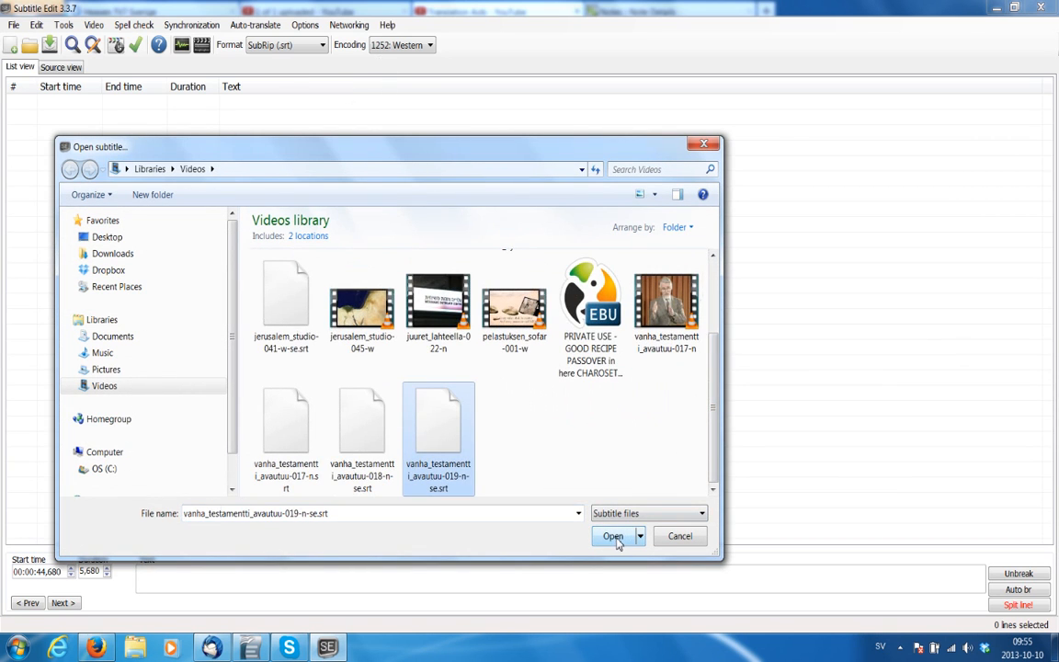
{"action": "left_click", "coordinate": [613, 536]}
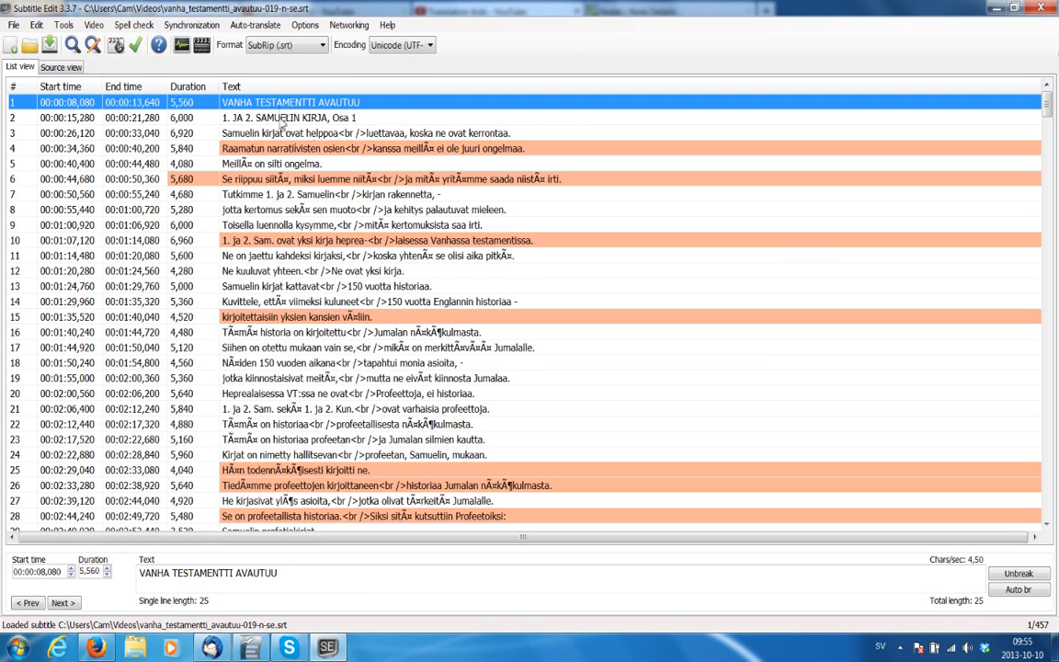
{"action": "mouse_move", "coordinate": [512, 7]}
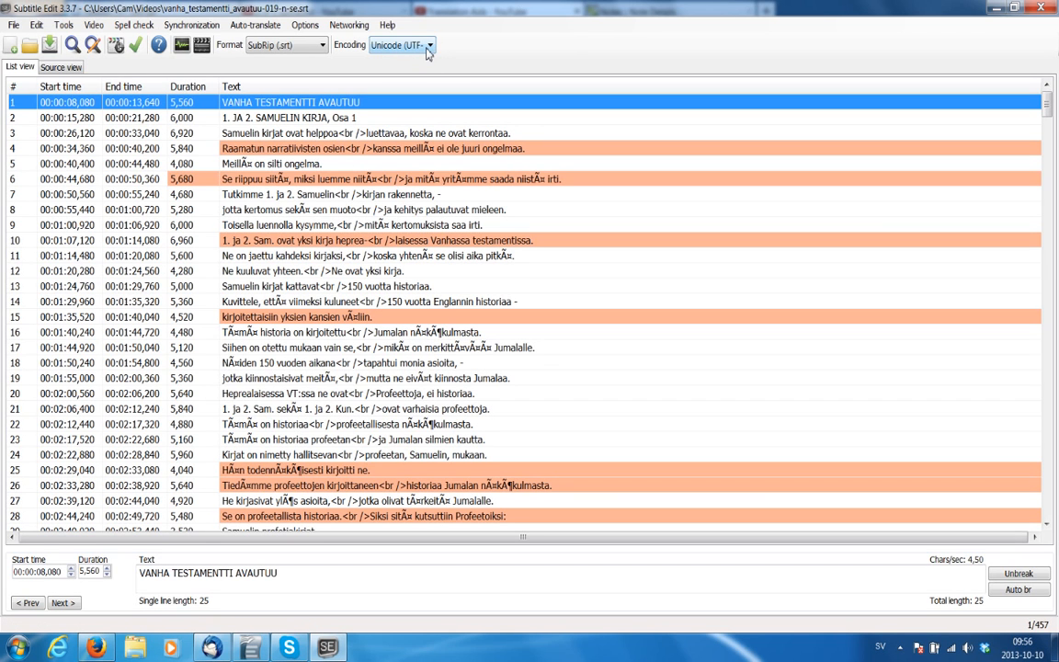
Switch the toolbar encoding from UTF-8 to 1252: Western European (Windows).
{"action": "left_click", "coordinate": [430, 45]}
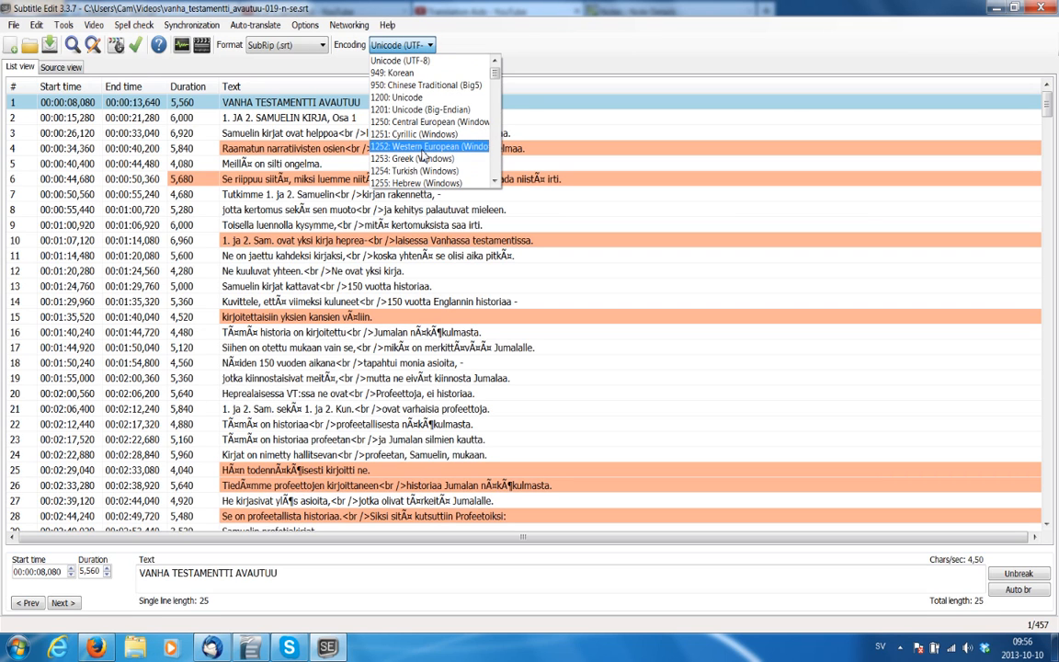
{"action": "left_click", "coordinate": [429, 147]}
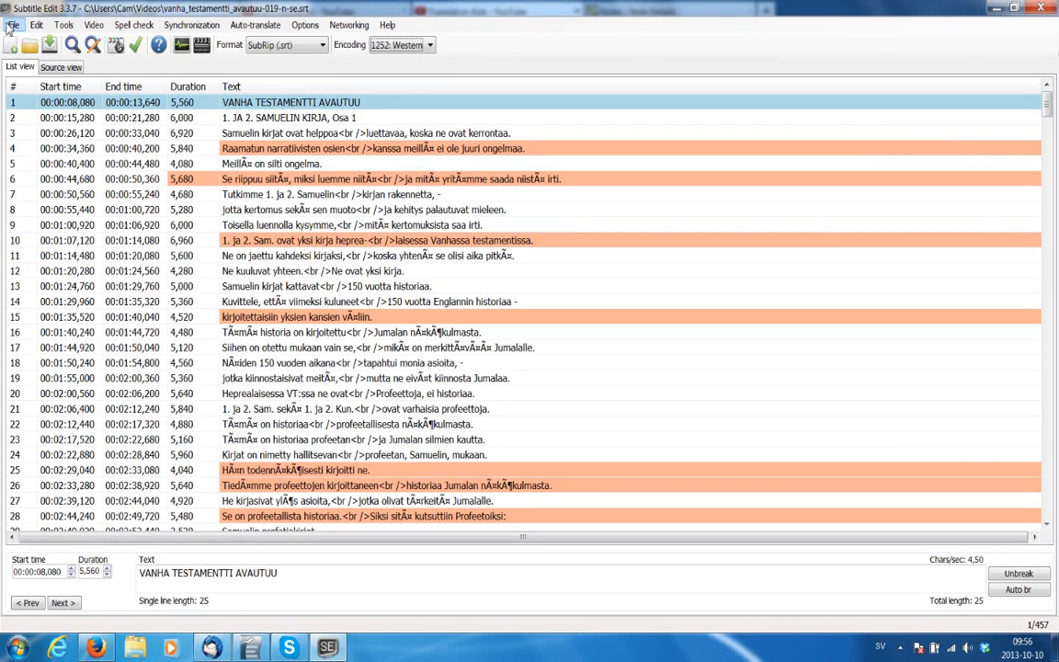
Save the episode 019 subtitle with the Western European encoding.
{"action": "left_click", "coordinate": [13, 25]}
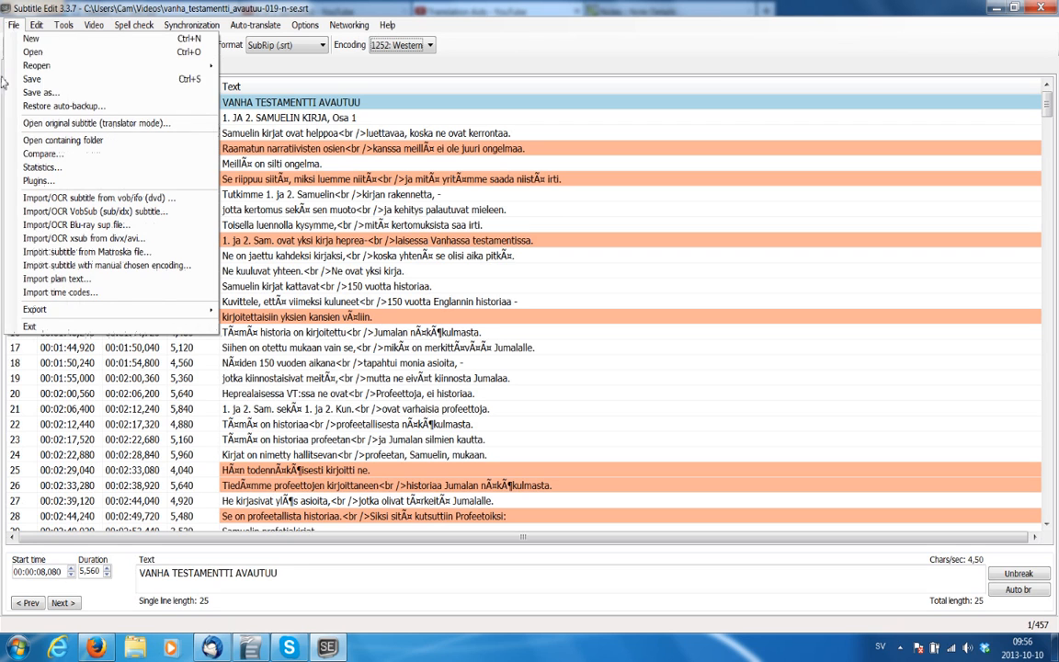
{"action": "left_click", "coordinate": [32, 78]}
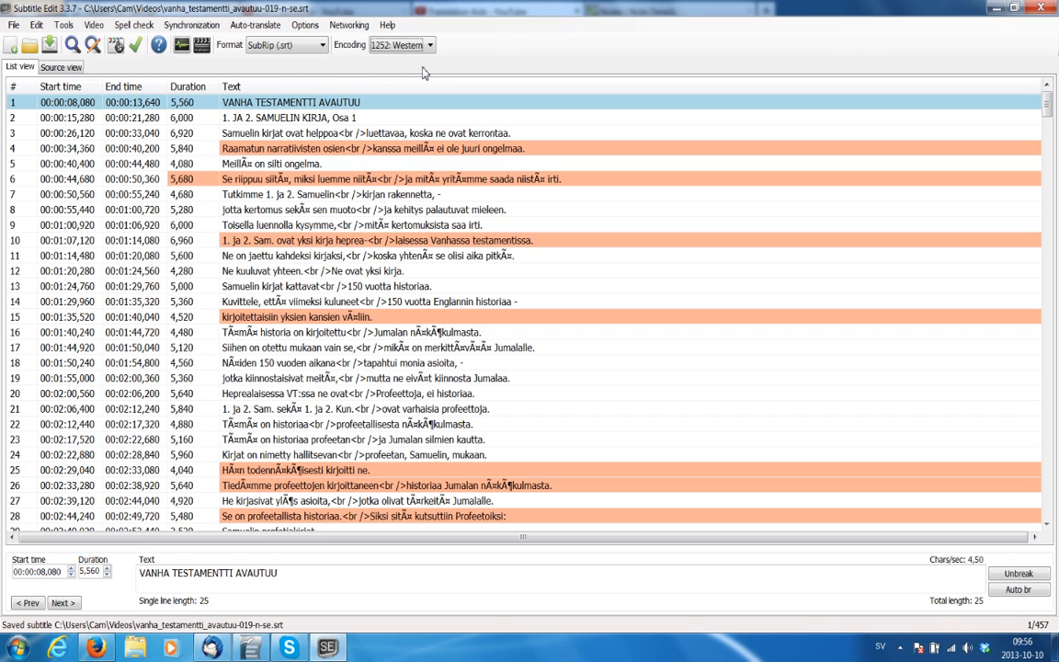
{"action": "left_click", "coordinate": [59, 86]}
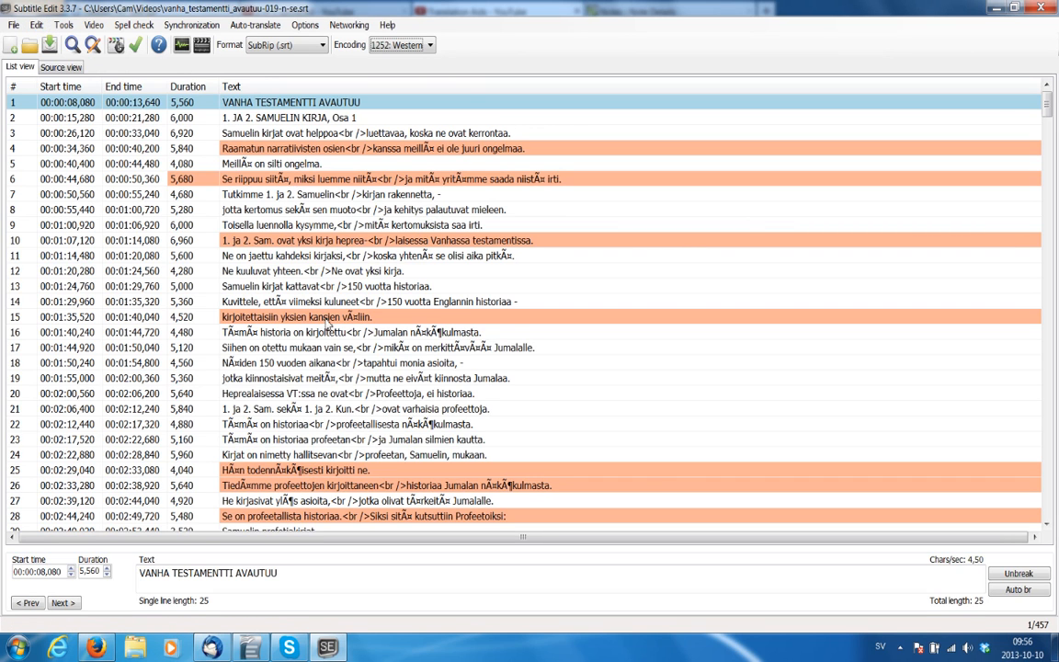
{"action": "left_click", "coordinate": [35, 25]}
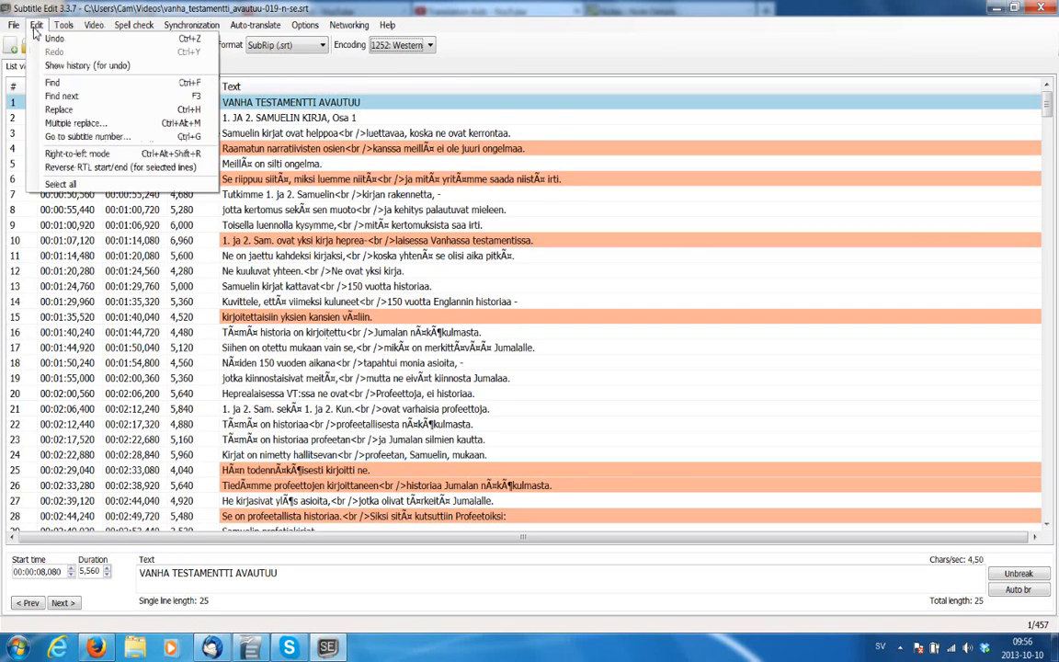
Use Tools > 'Make new empty translation from current subtitle' on the Finnish subtitle.
{"action": "left_click", "coordinate": [64, 25]}
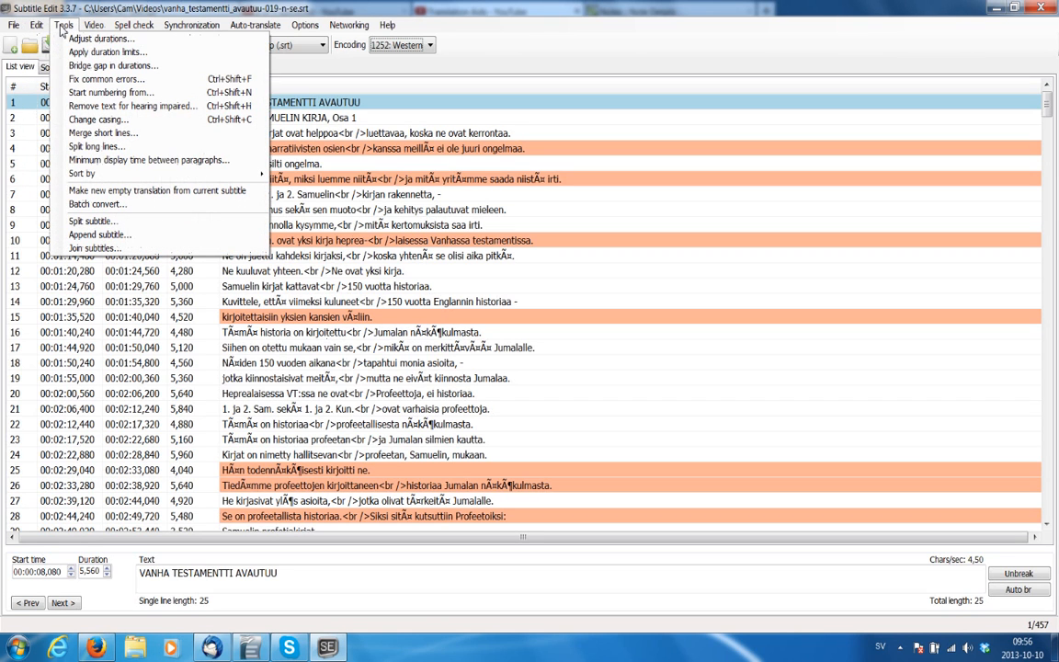
{"action": "mouse_move", "coordinate": [156, 191]}
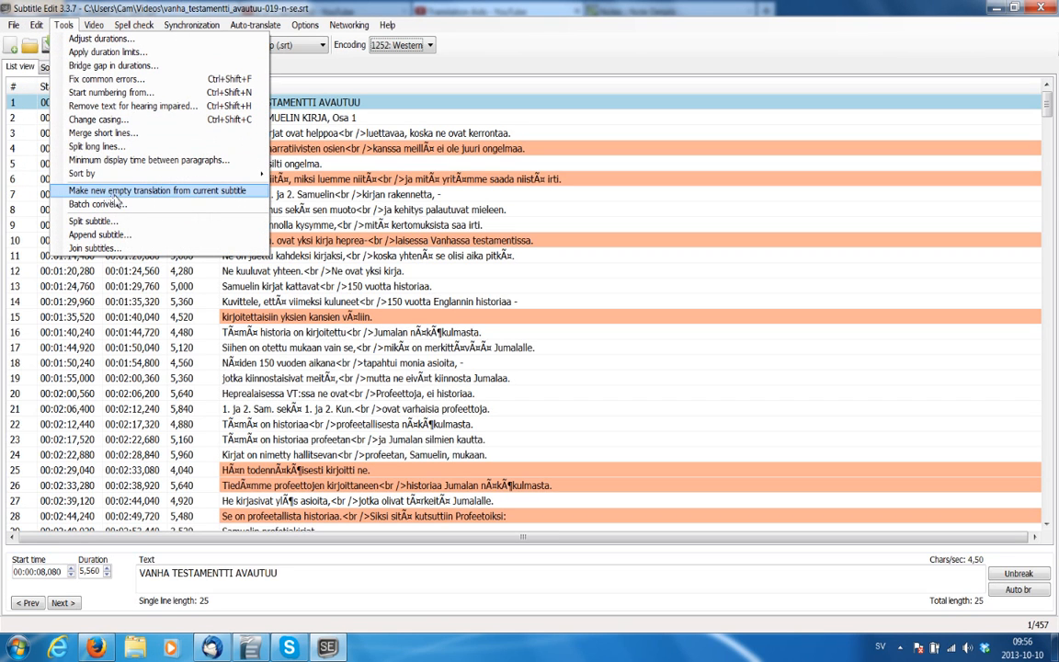
{"action": "mouse_move", "coordinate": [156, 200]}
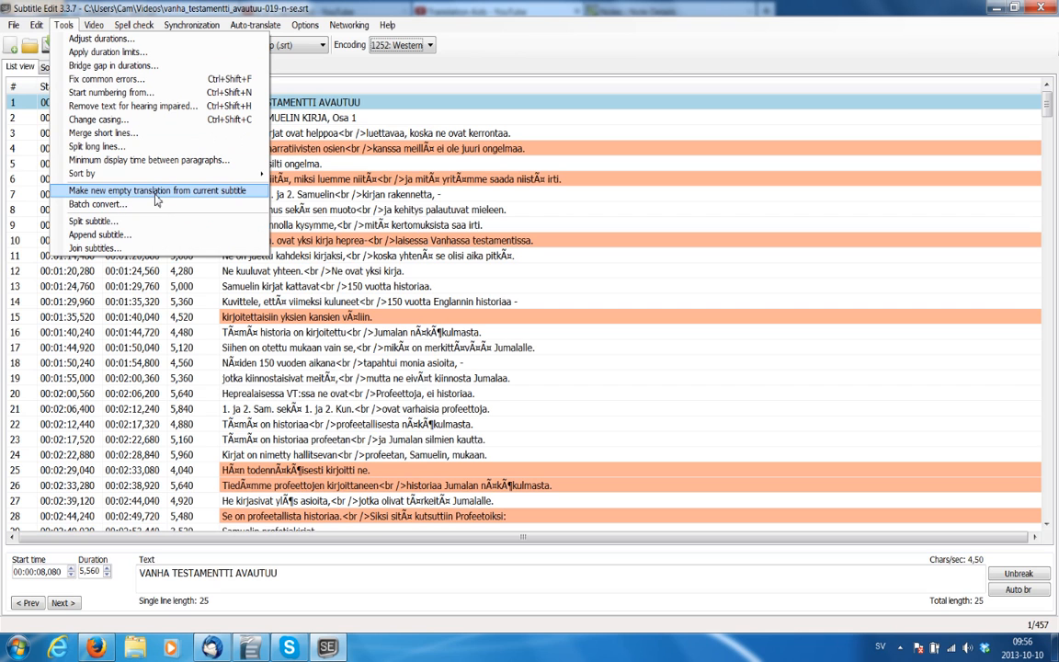
{"action": "mouse_move", "coordinate": [204, 200]}
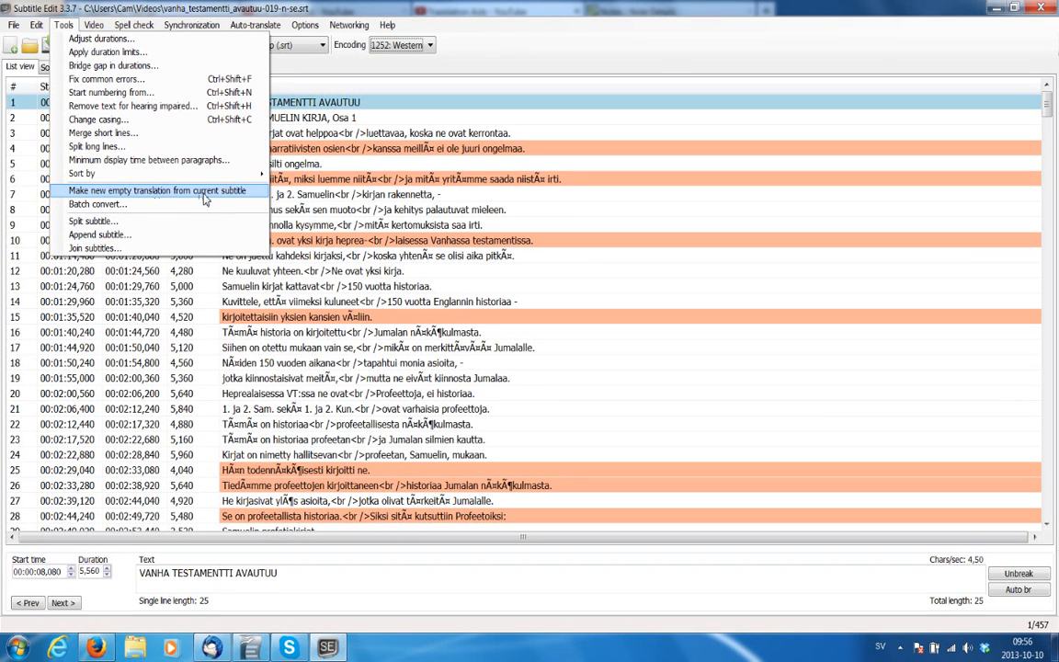
{"action": "left_click", "coordinate": [161, 191]}
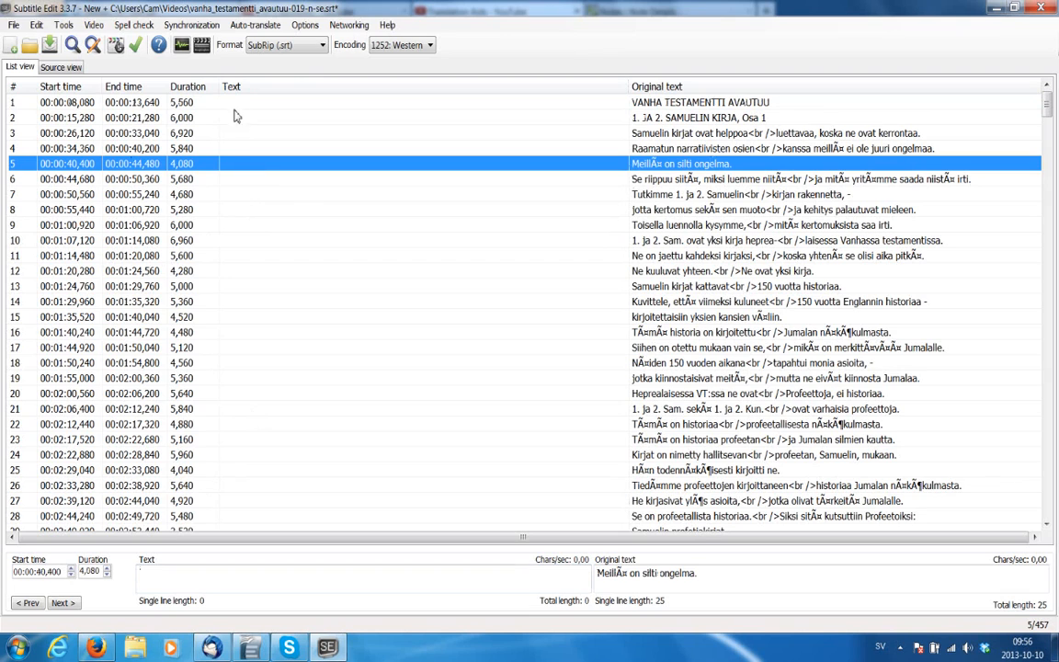
Translate line 1 as 'THE OLD TESTAMENT', replacing the misspelled 'The Olkd'.
{"action": "left_click", "coordinate": [297, 316]}
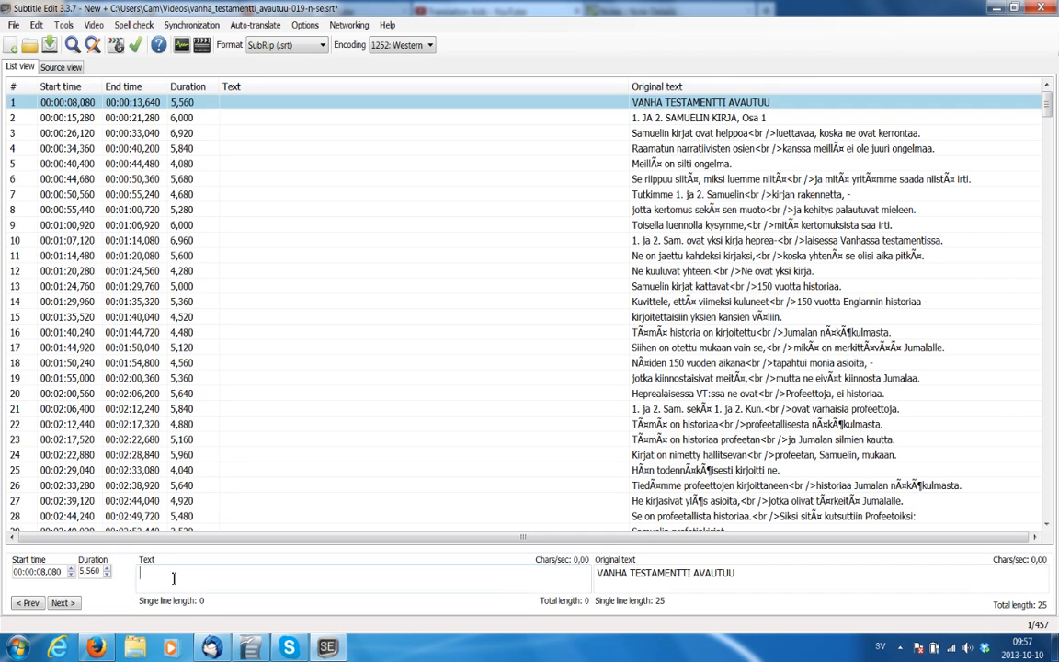
{"action": "type", "text": "The Olkd"}
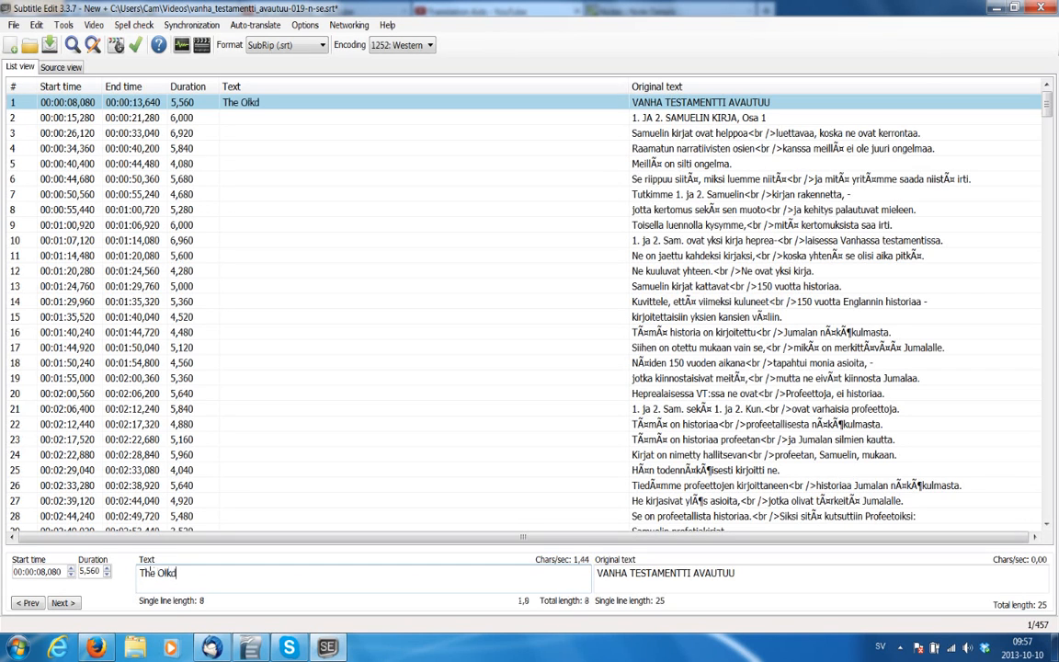
{"action": "key", "text": "ctrl+a"}
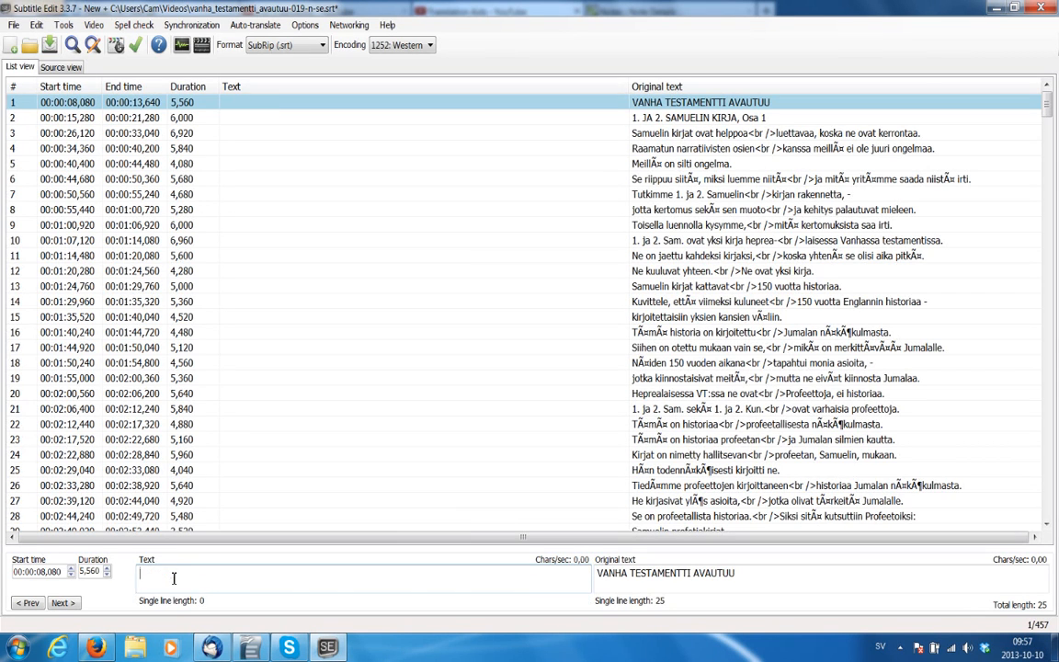
{"action": "type", "text": "THE OLD TESTAME"}
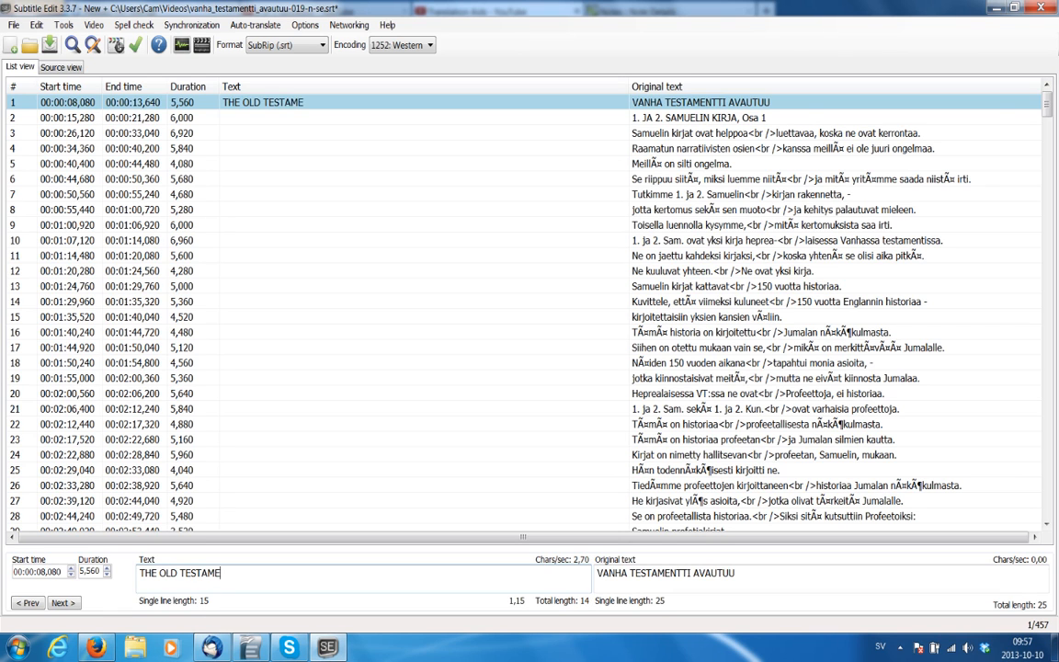
{"action": "type", "text": "NT"}
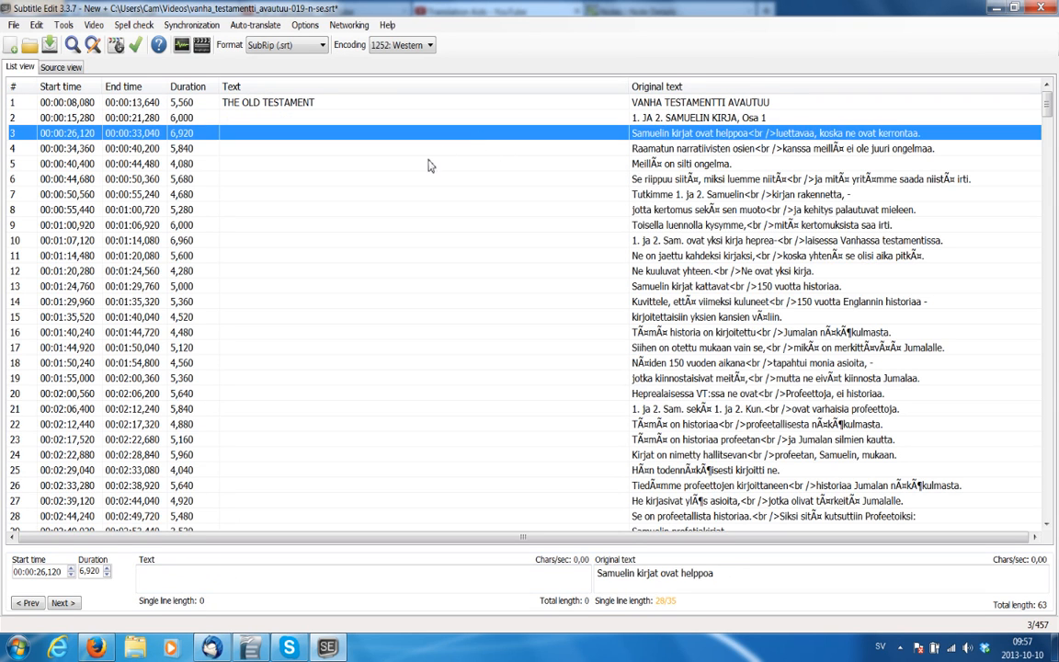
Save the translation over vanha_testamentti_avautuu-019-n-se.srt, confirming the overwrite.
{"action": "left_click", "coordinate": [396, 163]}
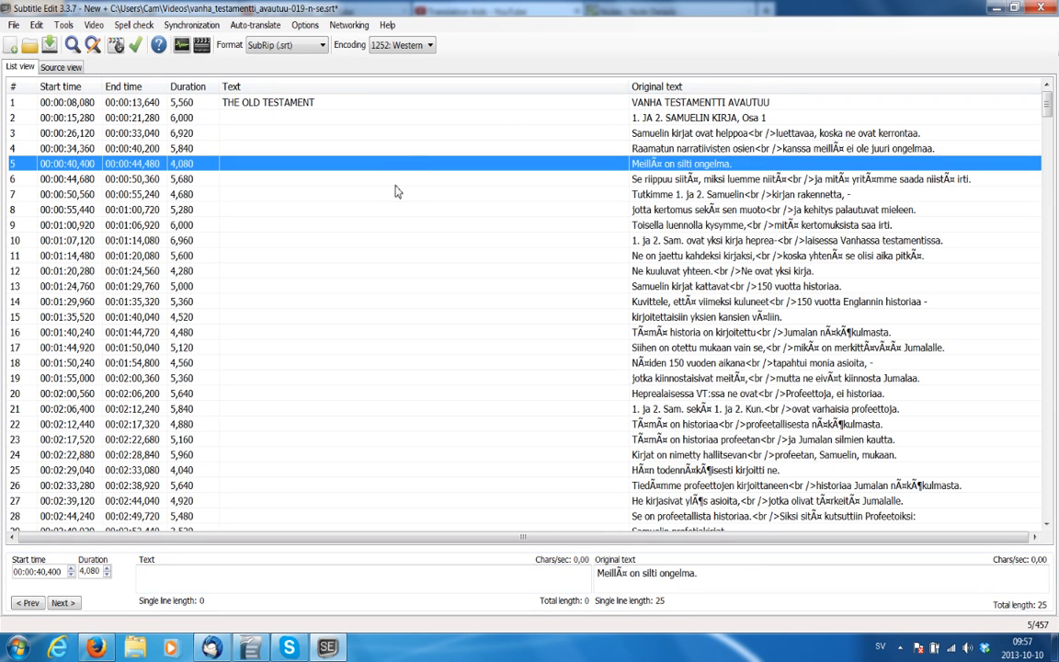
{"action": "left_click", "coordinate": [13, 25]}
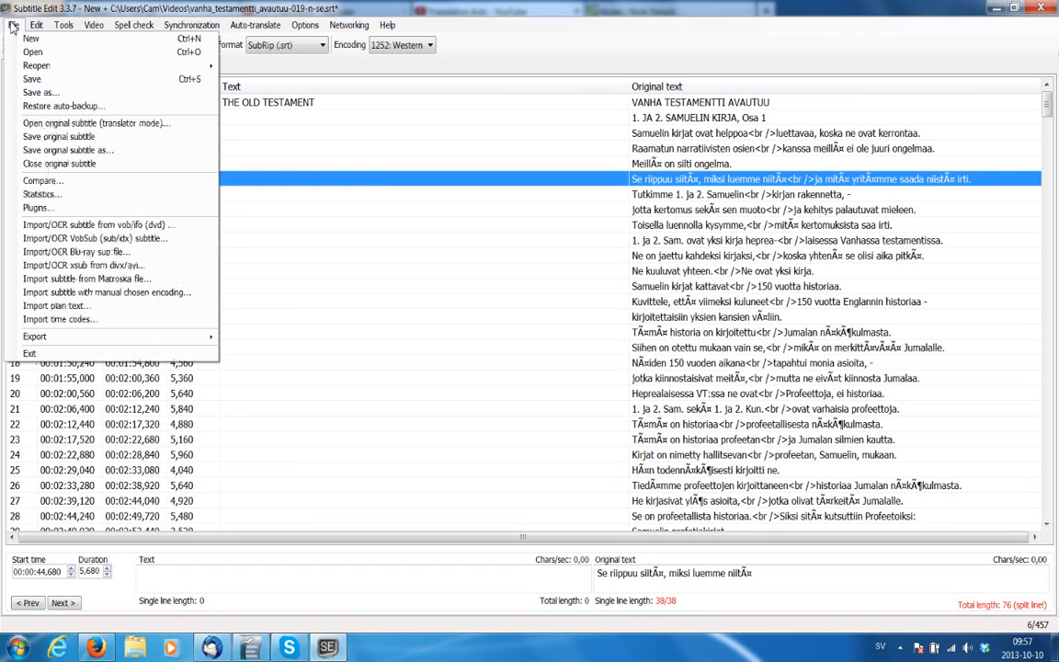
{"action": "mouse_move", "coordinate": [31, 79]}
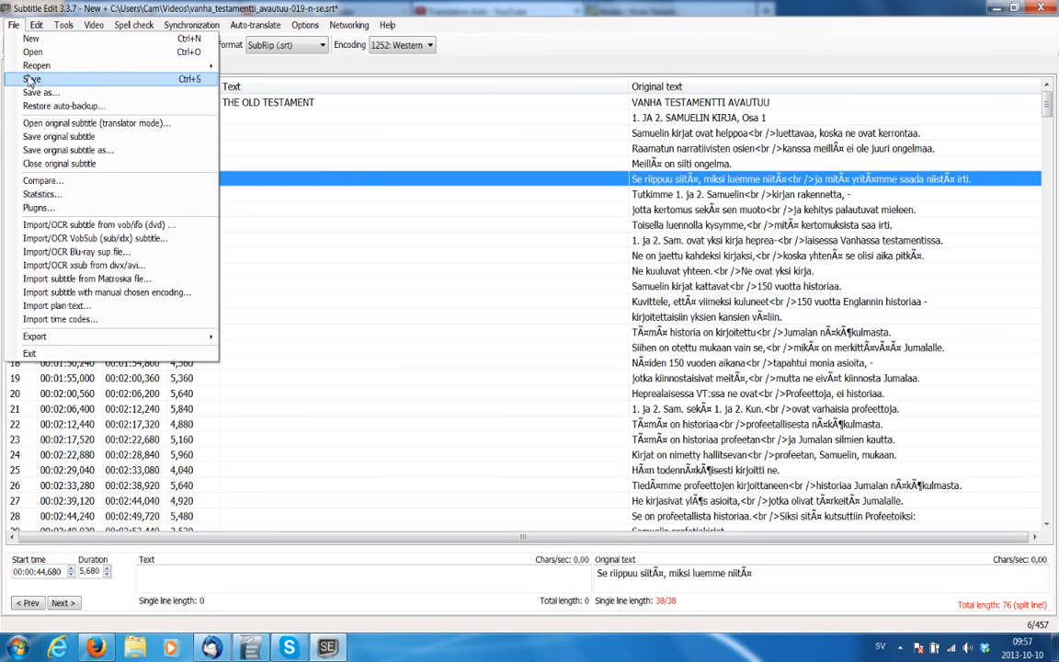
{"action": "left_click", "coordinate": [41, 92]}
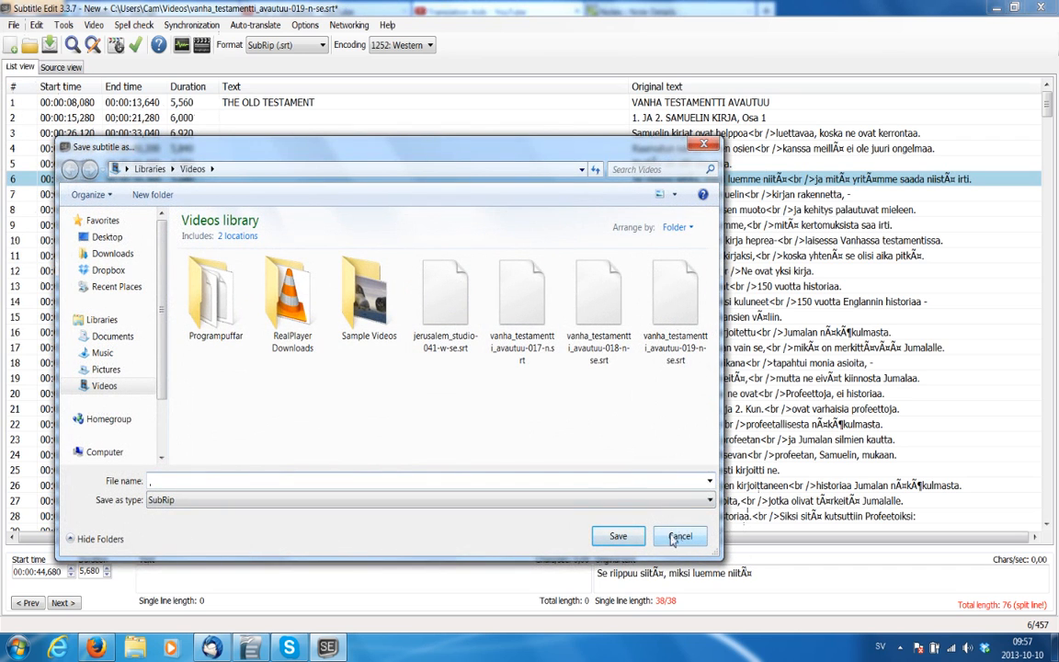
{"action": "left_click", "coordinate": [14, 24]}
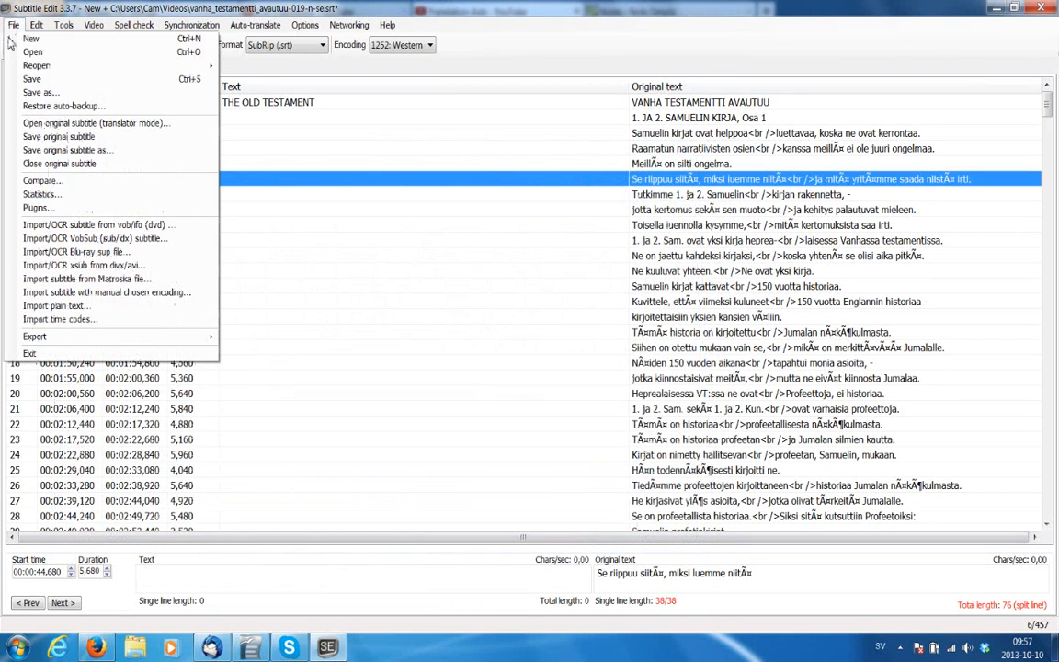
{"action": "left_click", "coordinate": [40, 92]}
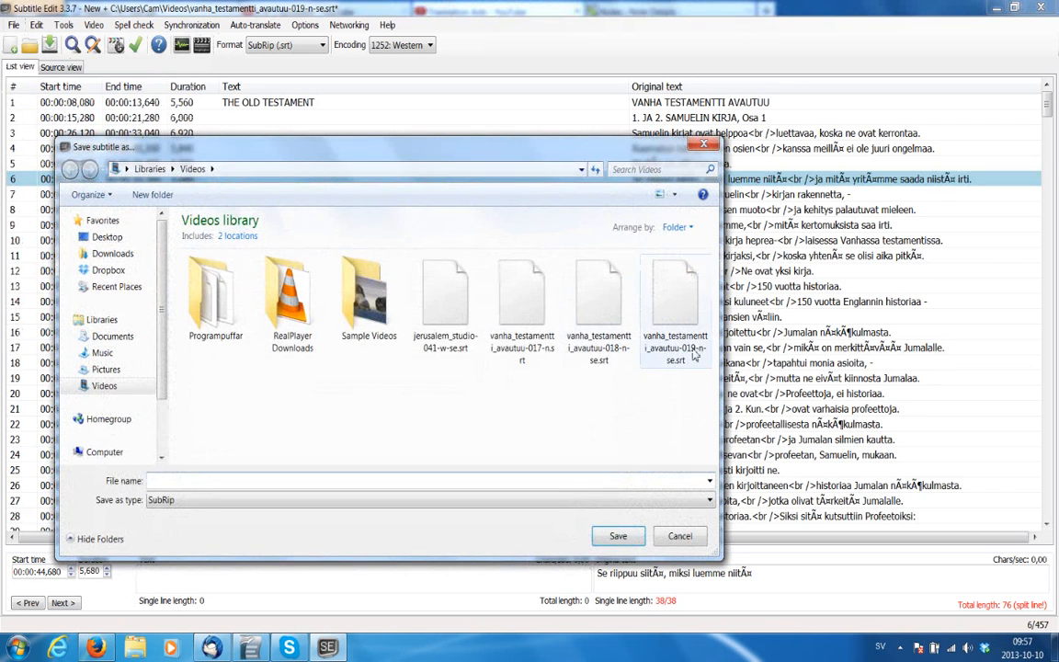
{"action": "left_click", "coordinate": [675, 308]}
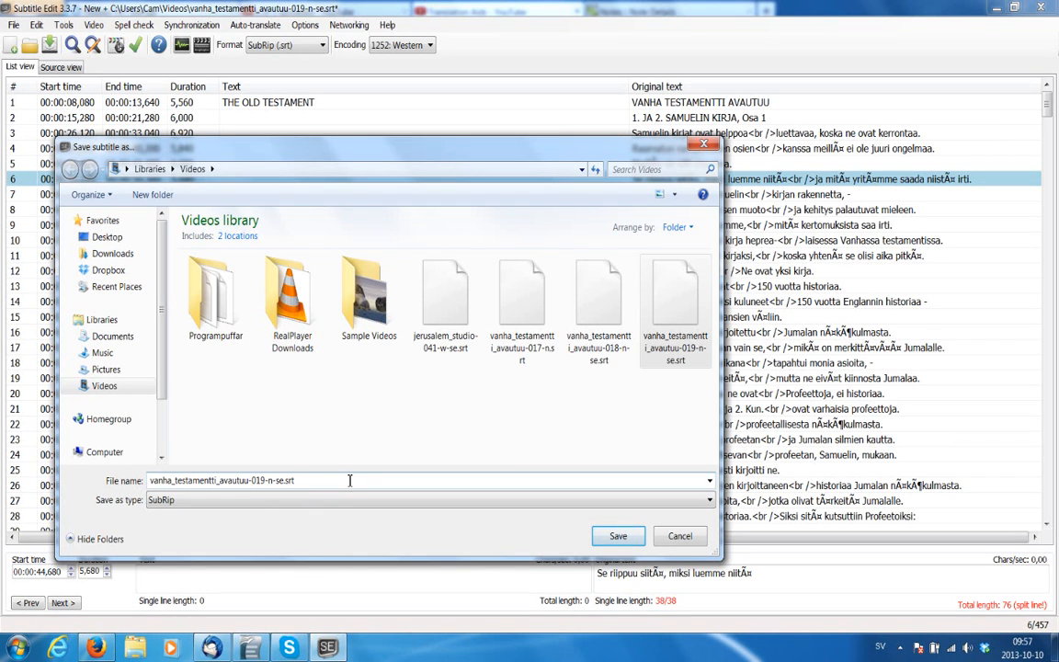
{"action": "mouse_move", "coordinate": [570, 523]}
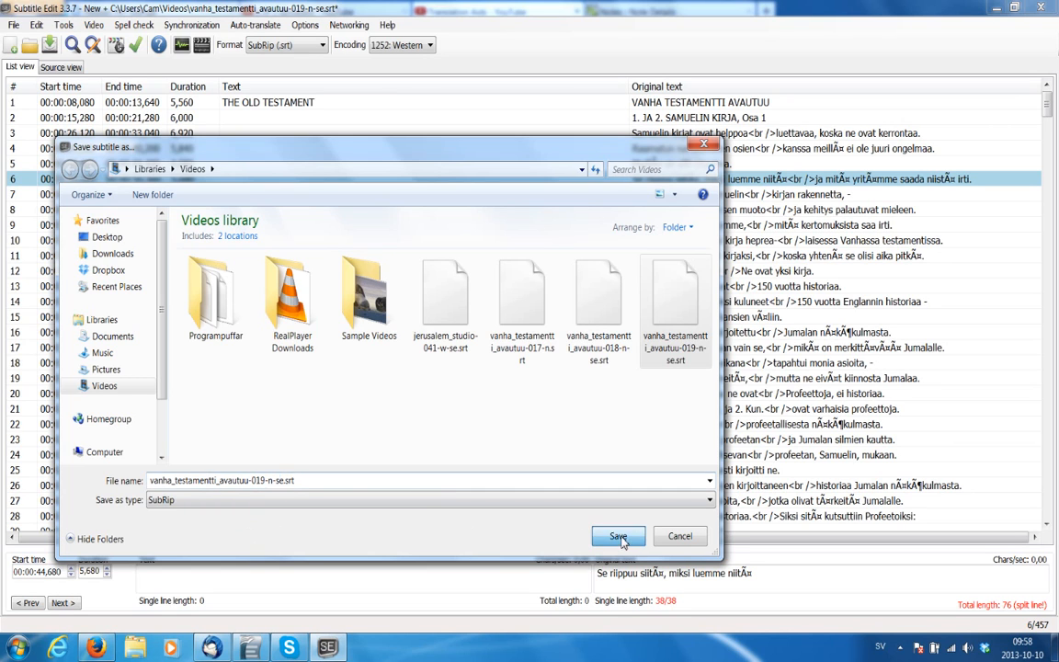
{"action": "left_click", "coordinate": [618, 536]}
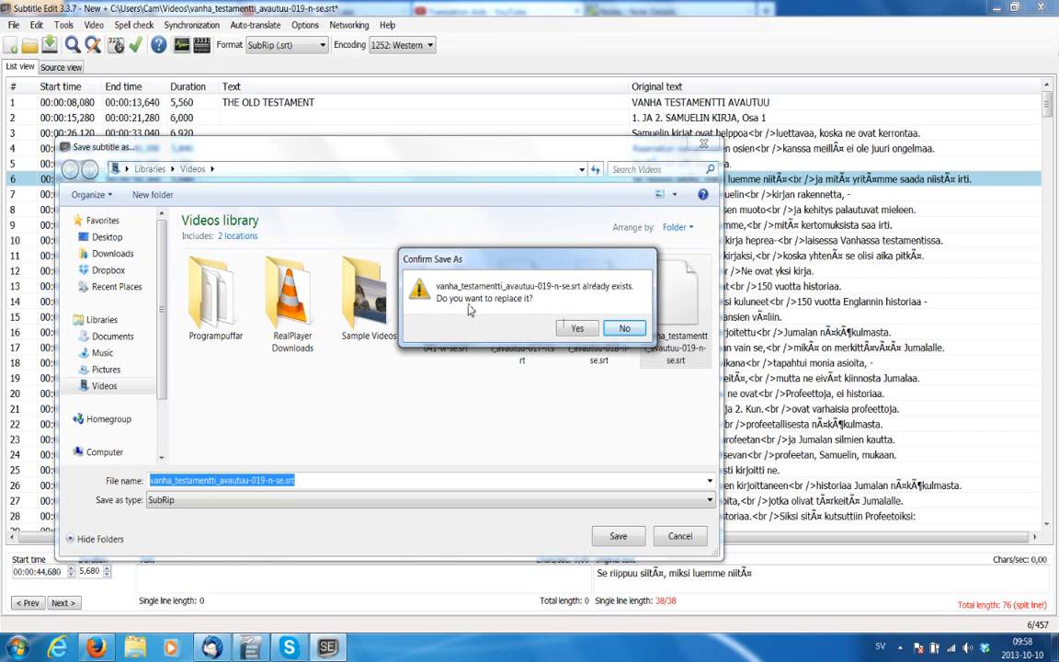
{"action": "mouse_move", "coordinate": [511, 308]}
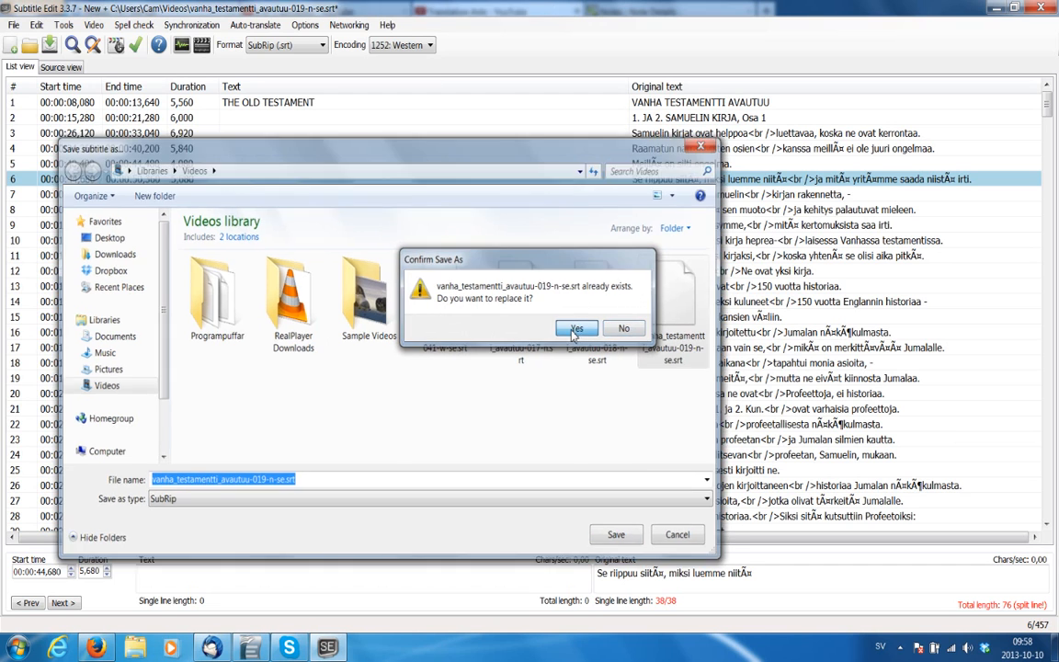
{"action": "left_click", "coordinate": [577, 328]}
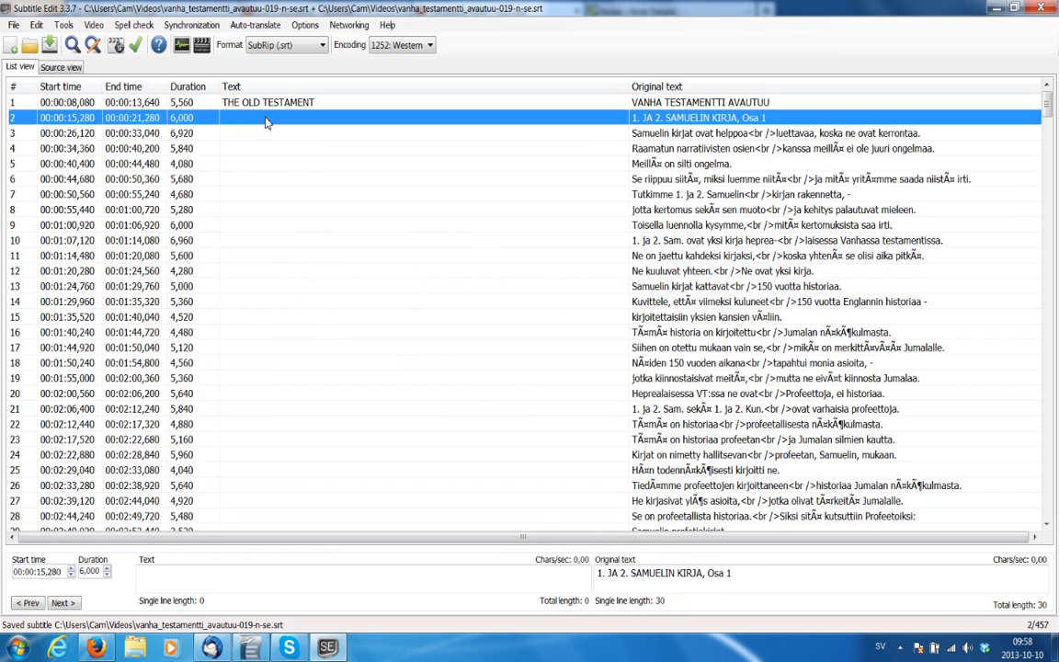
{"action": "mouse_move", "coordinate": [253, 120]}
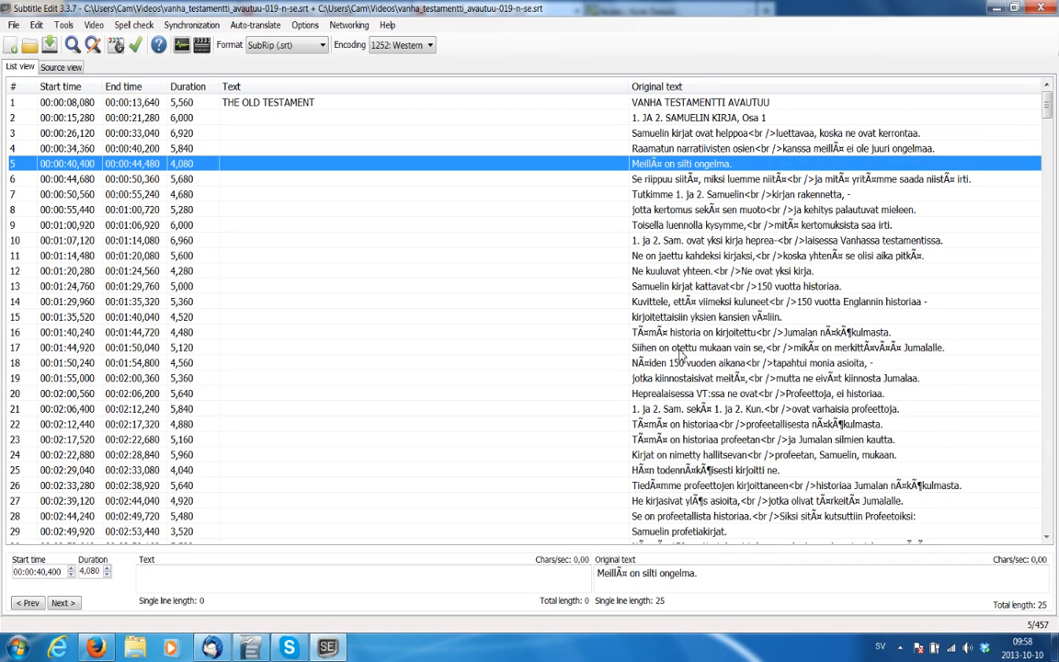
{"action": "mouse_move", "coordinate": [691, 143]}
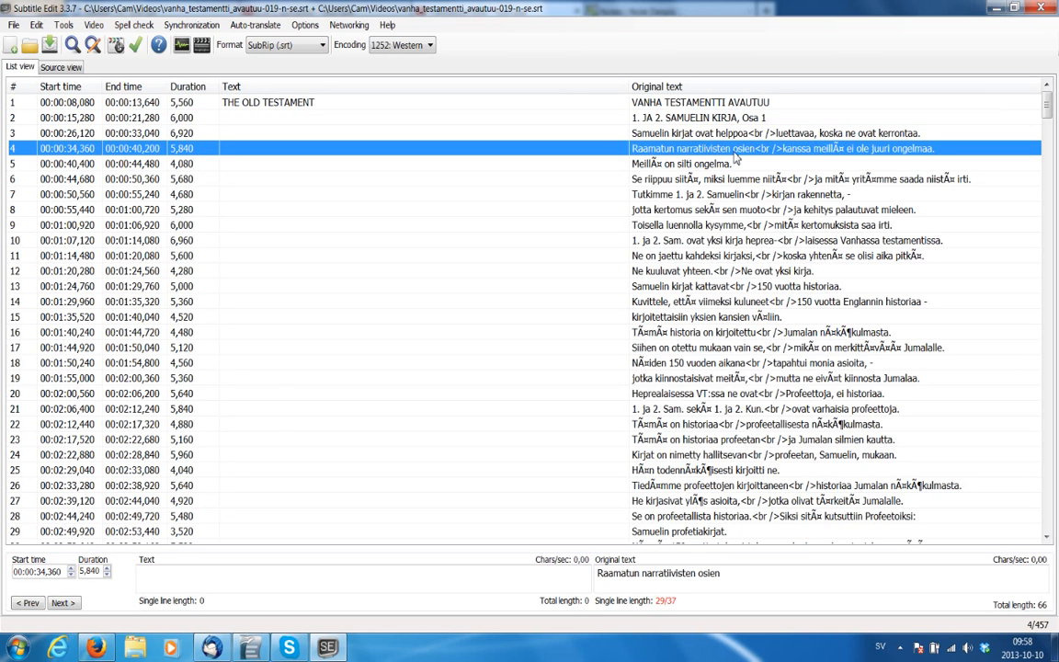
{"action": "mouse_move", "coordinate": [699, 157]}
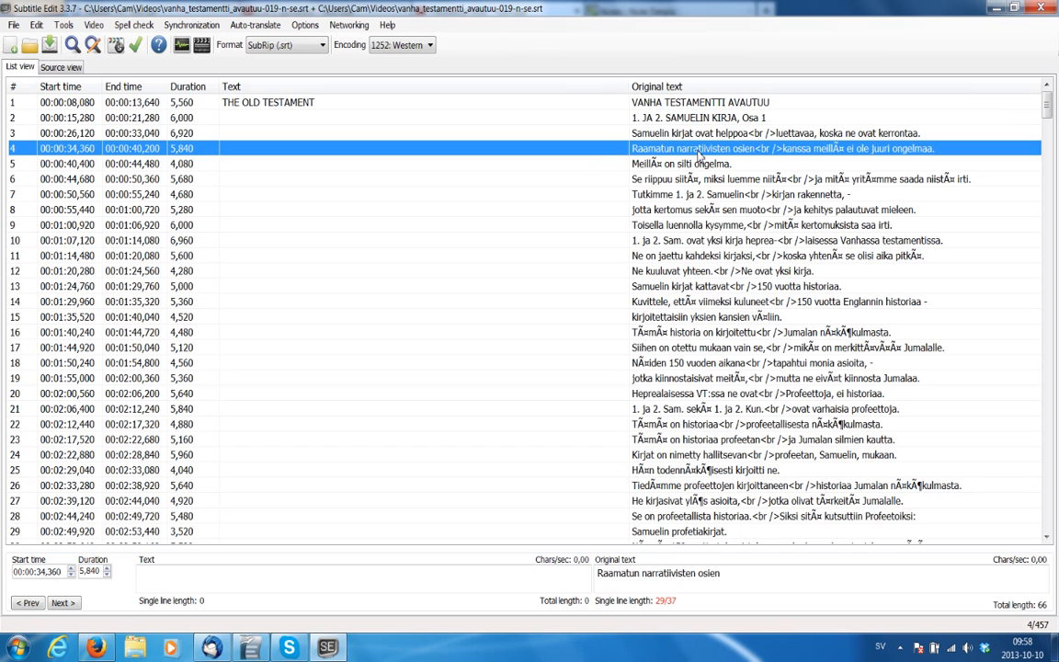
{"action": "mouse_move", "coordinate": [554, 169]}
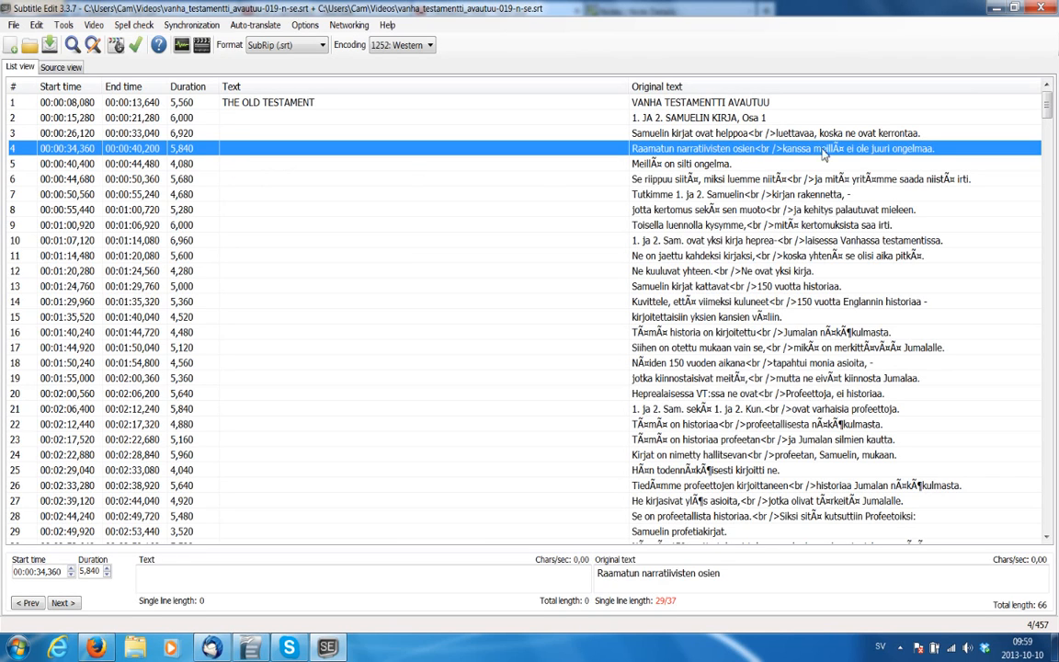
{"action": "mouse_move", "coordinate": [943, 152]}
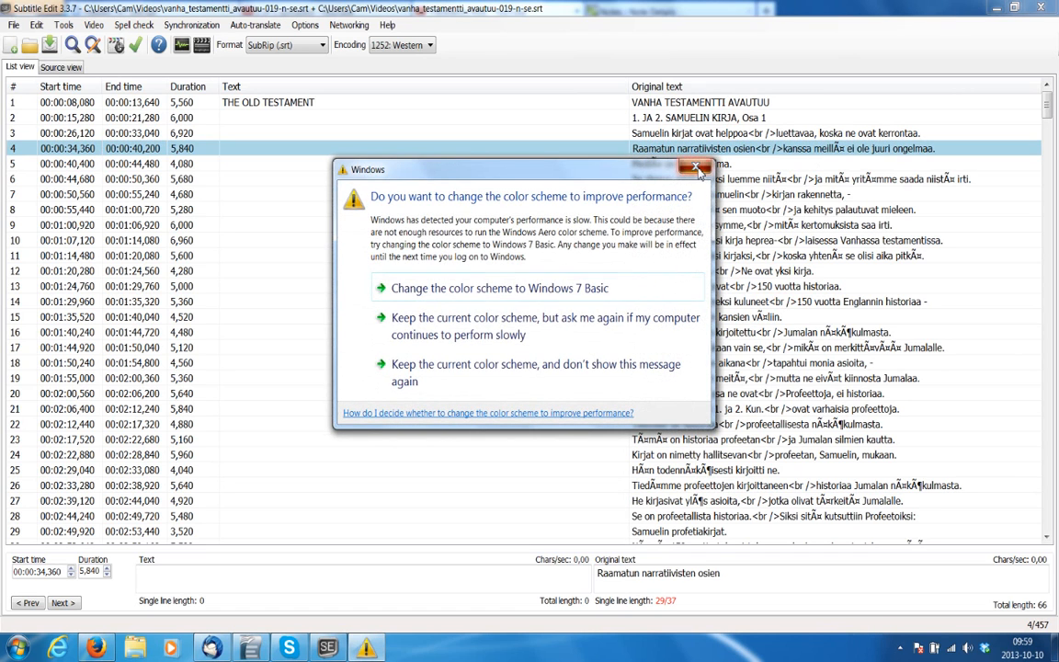
{"action": "left_click", "coordinate": [697, 168]}
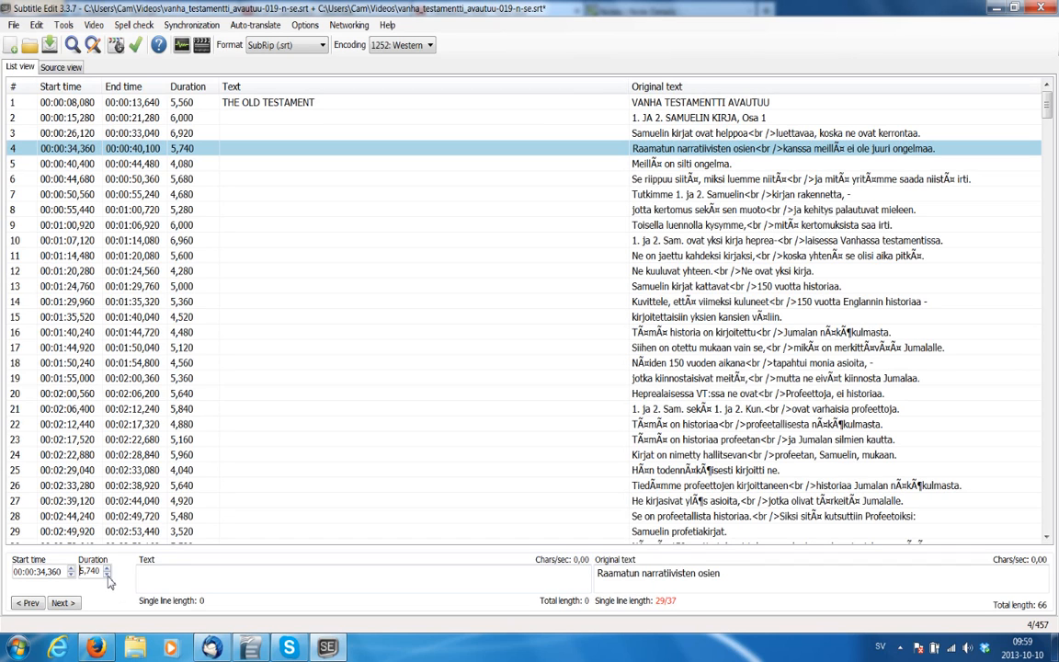
Restore subtitle 4's duration to 5,840 with the Duration spin arrow.
{"action": "left_click", "coordinate": [106, 567]}
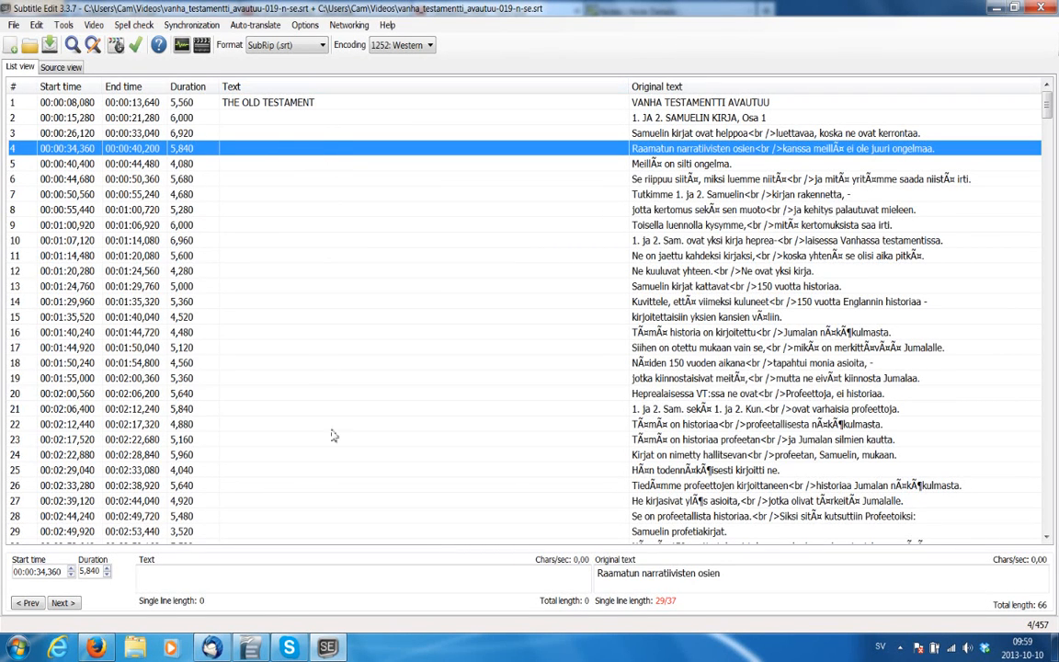
{"action": "left_click", "coordinate": [93, 24]}
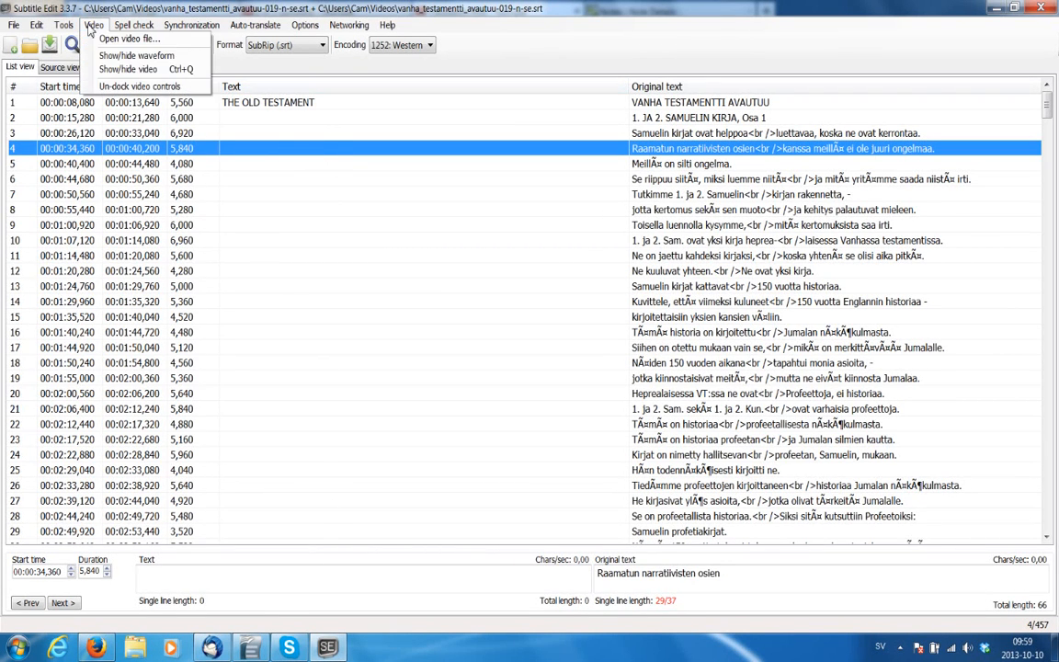
{"action": "mouse_move", "coordinate": [129, 39]}
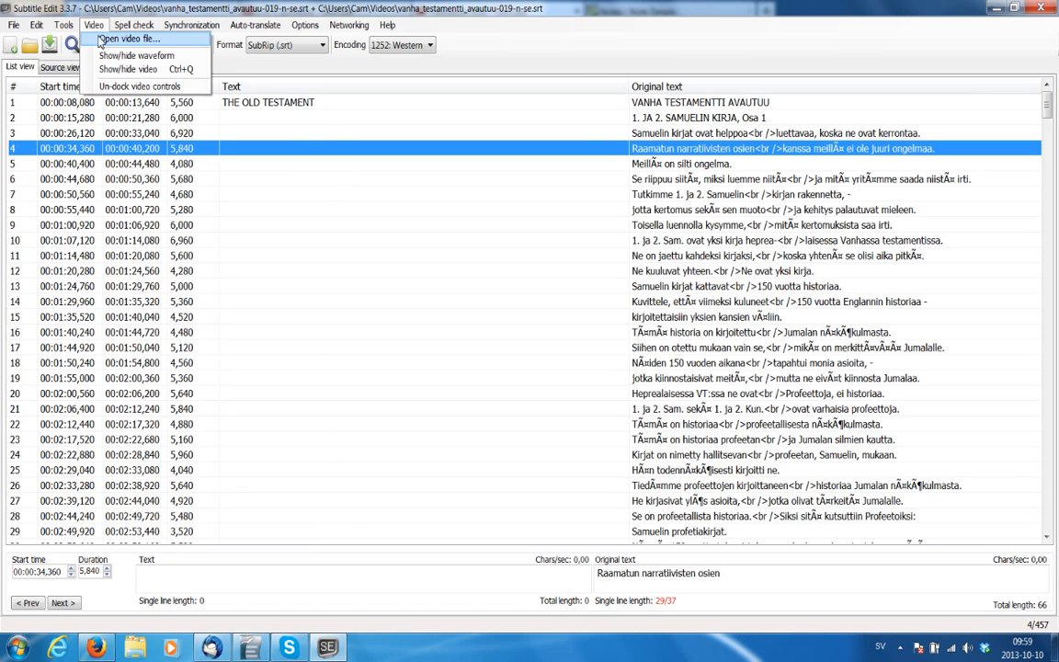
Show the waveform and video panels and load vanha_testamentti_avautuu-017-n.MP4 into the player.
{"action": "left_click", "coordinate": [128, 68]}
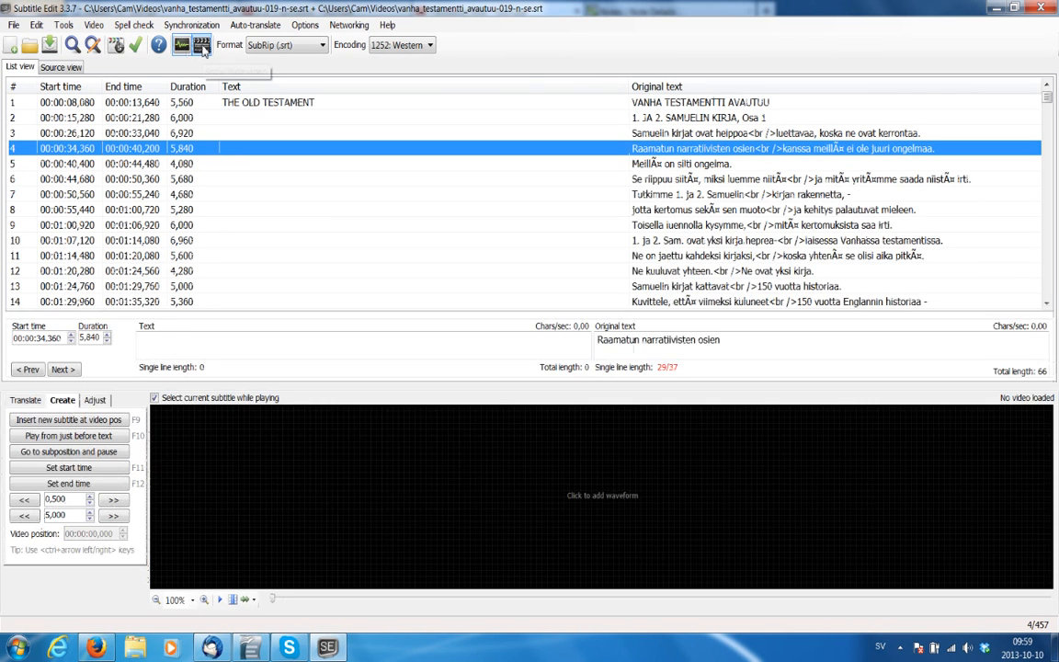
{"action": "left_click", "coordinate": [94, 25]}
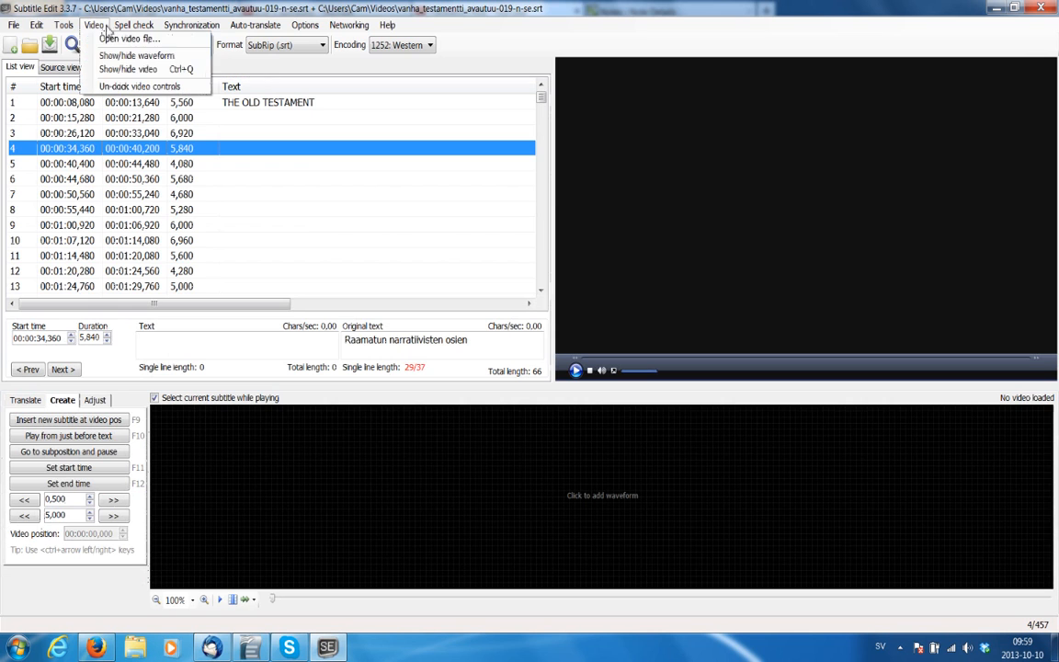
{"action": "left_click", "coordinate": [128, 37]}
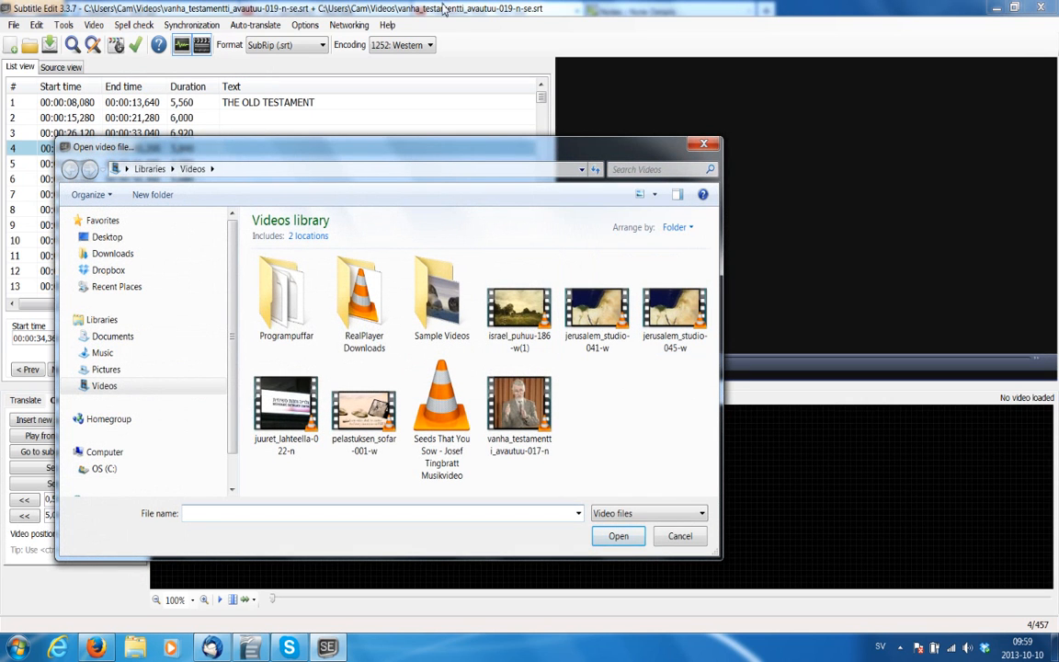
{"action": "left_click", "coordinate": [520, 408]}
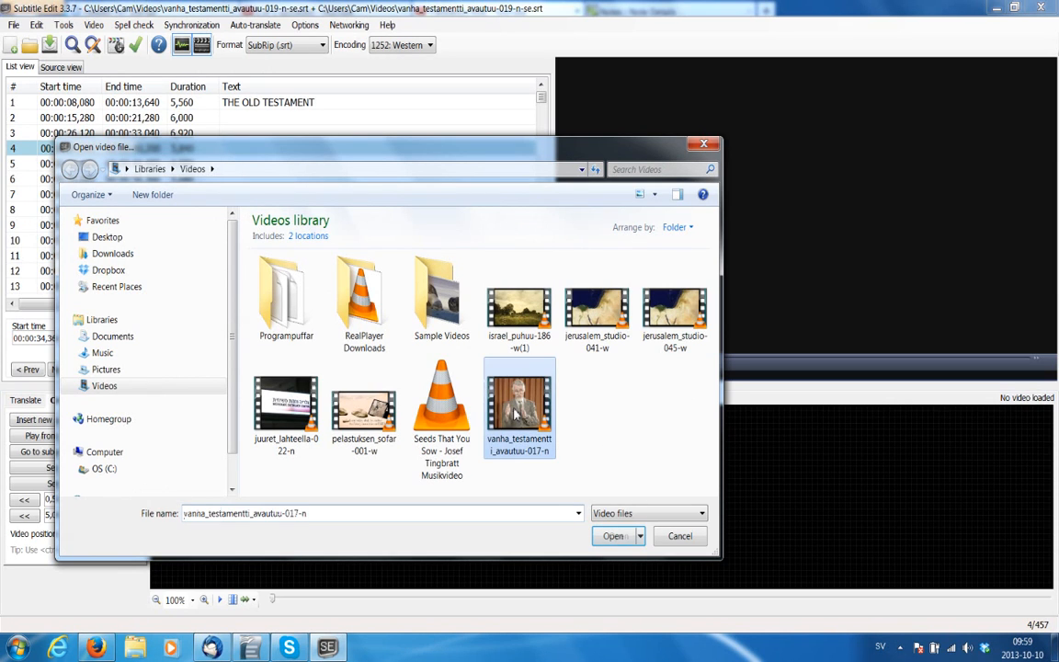
{"action": "mouse_move", "coordinate": [533, 465]}
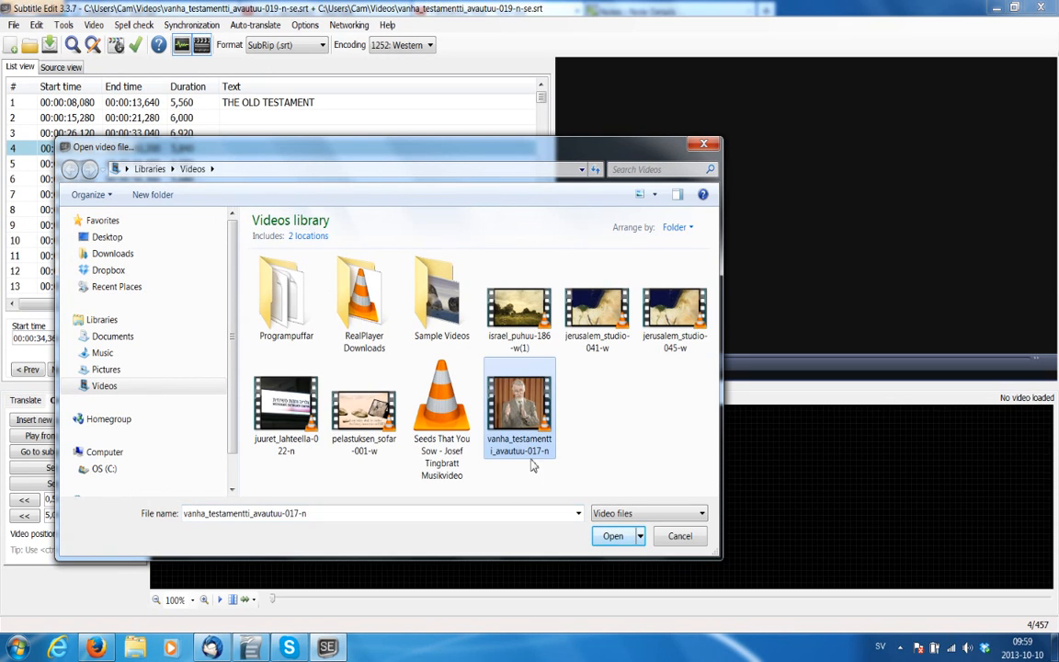
{"action": "mouse_move", "coordinate": [529, 464]}
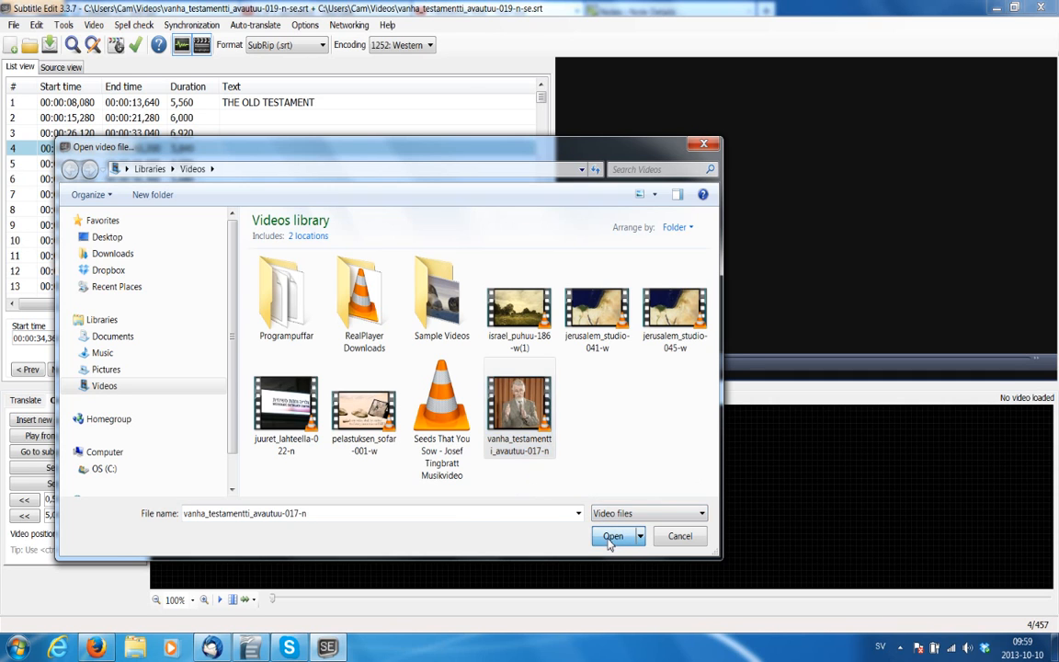
{"action": "left_click", "coordinate": [613, 536]}
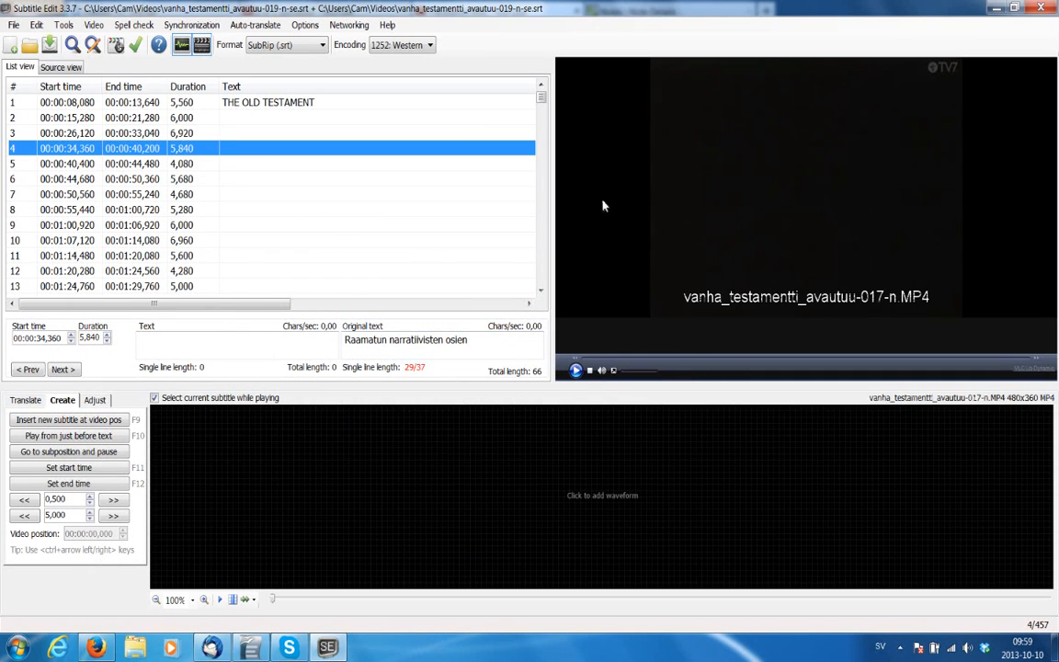
{"action": "left_click", "coordinate": [575, 370]}
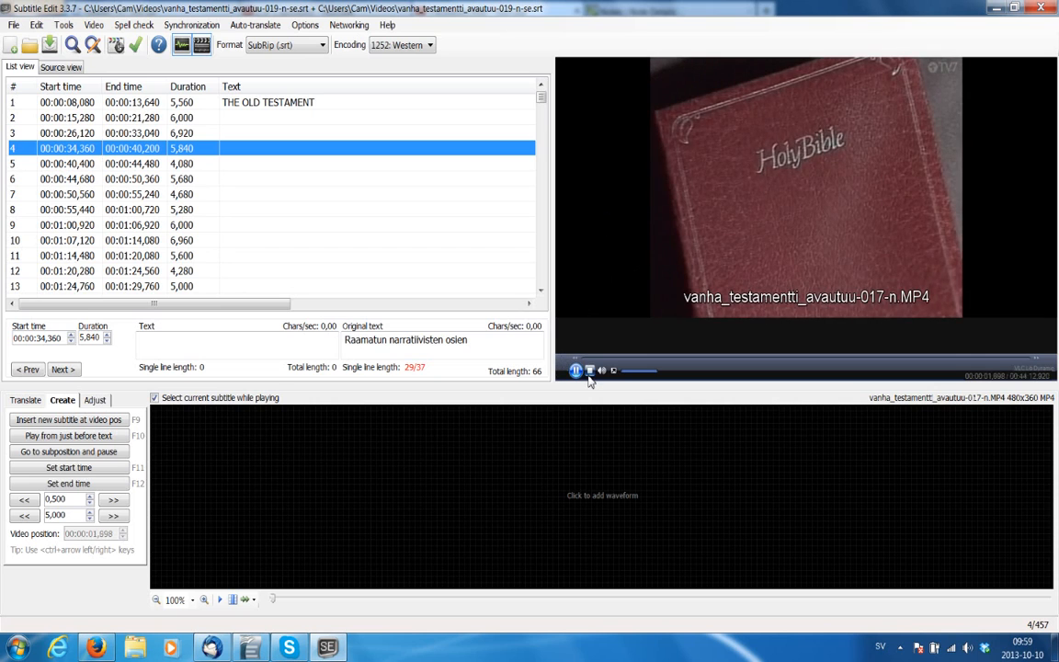
{"action": "left_click", "coordinate": [589, 370]}
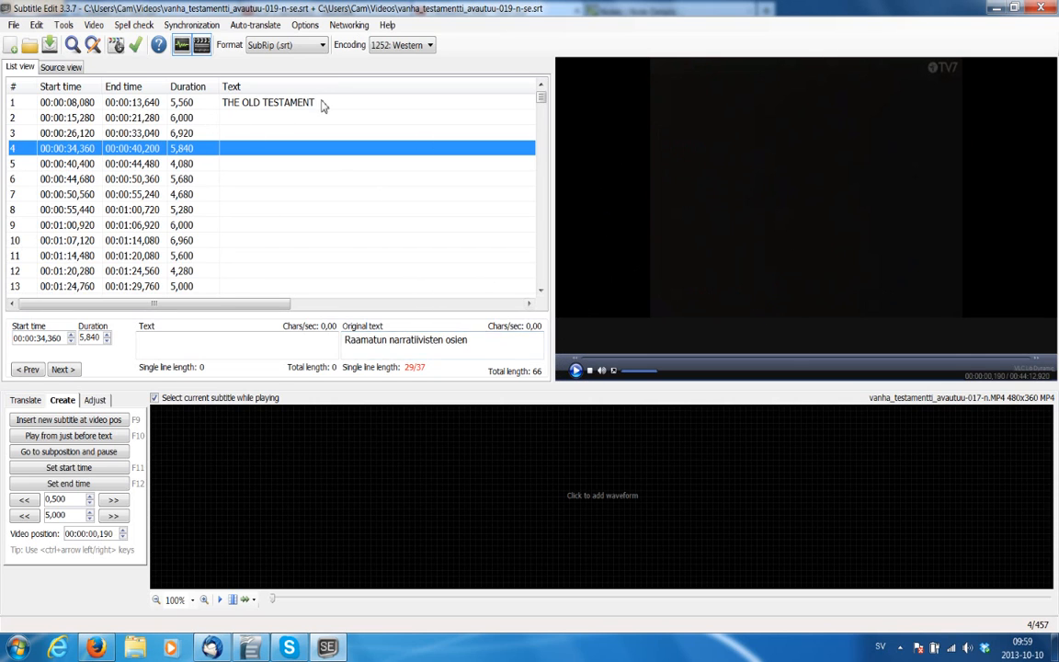
{"action": "mouse_move", "coordinate": [428, 196]}
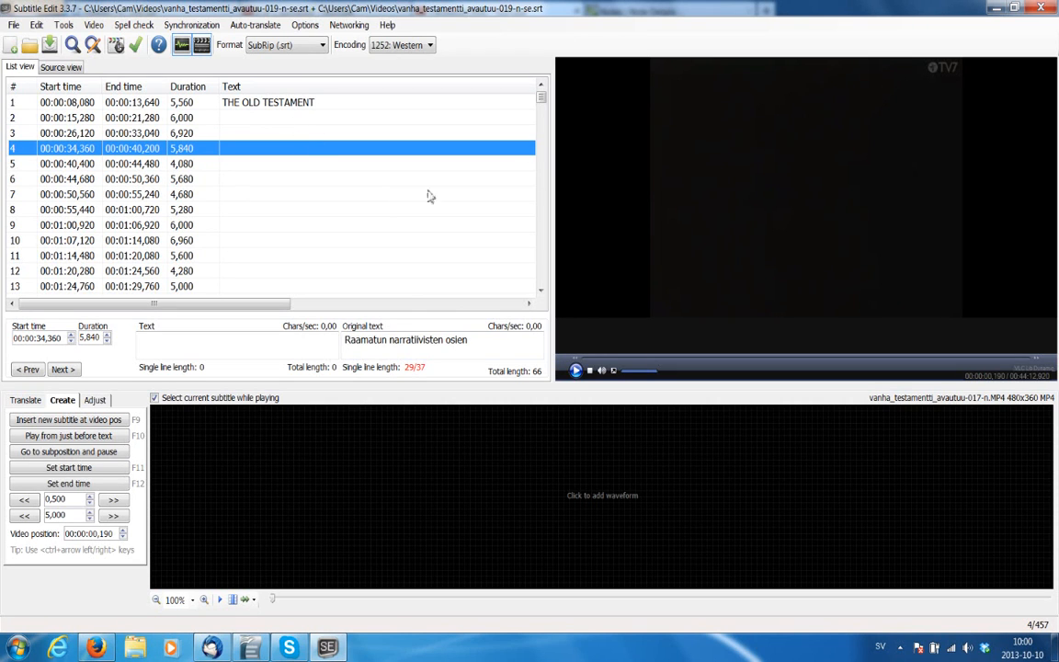
{"action": "mouse_move", "coordinate": [849, 208]}
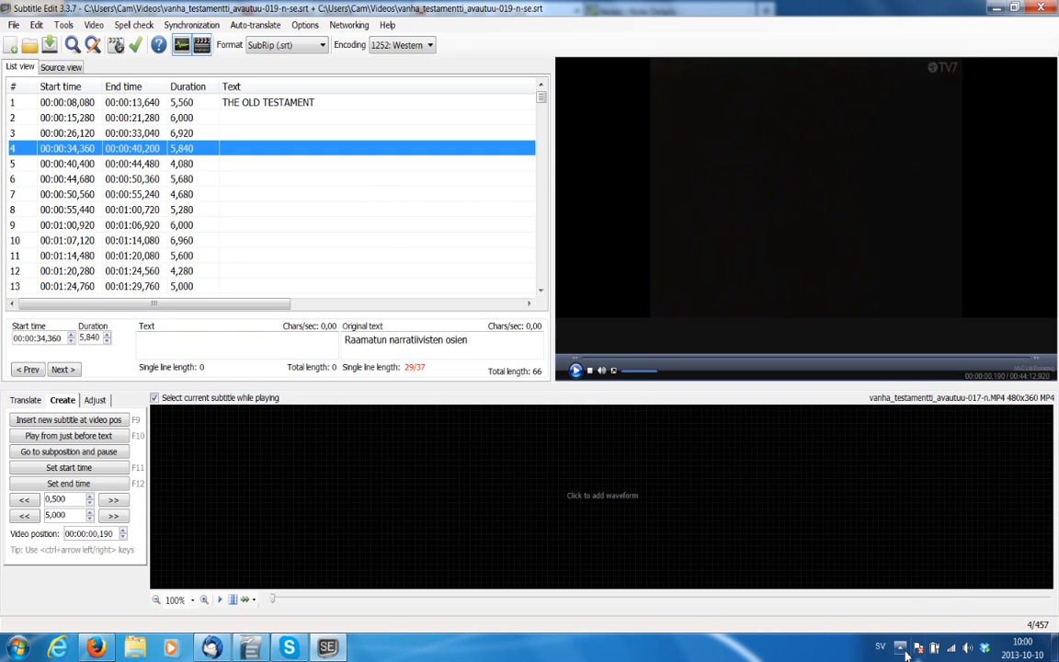
{"action": "left_click", "coordinate": [901, 646]}
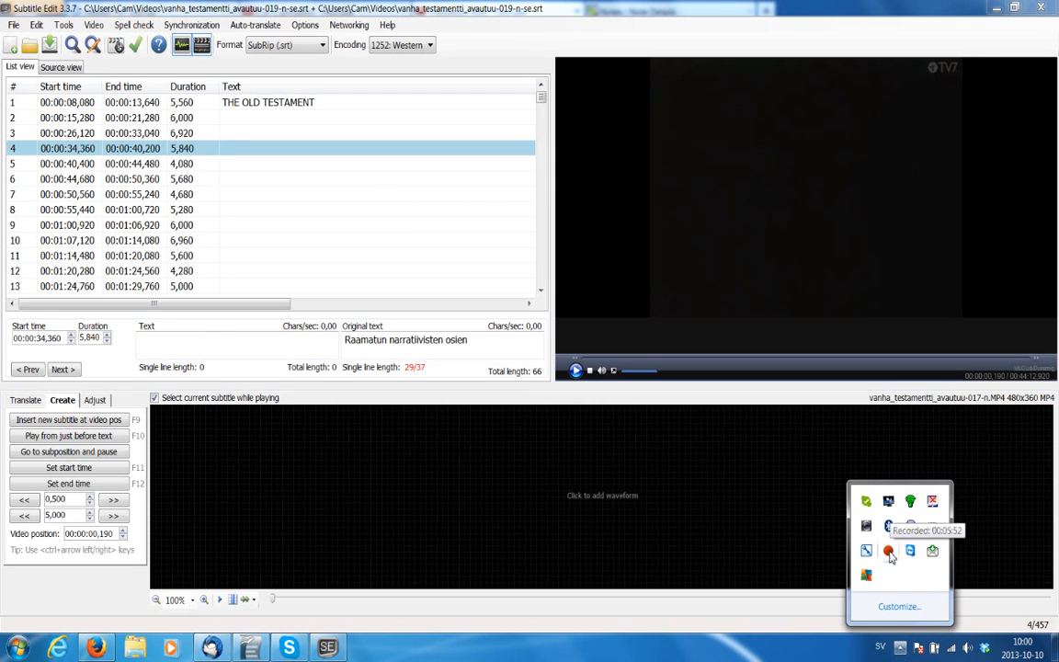